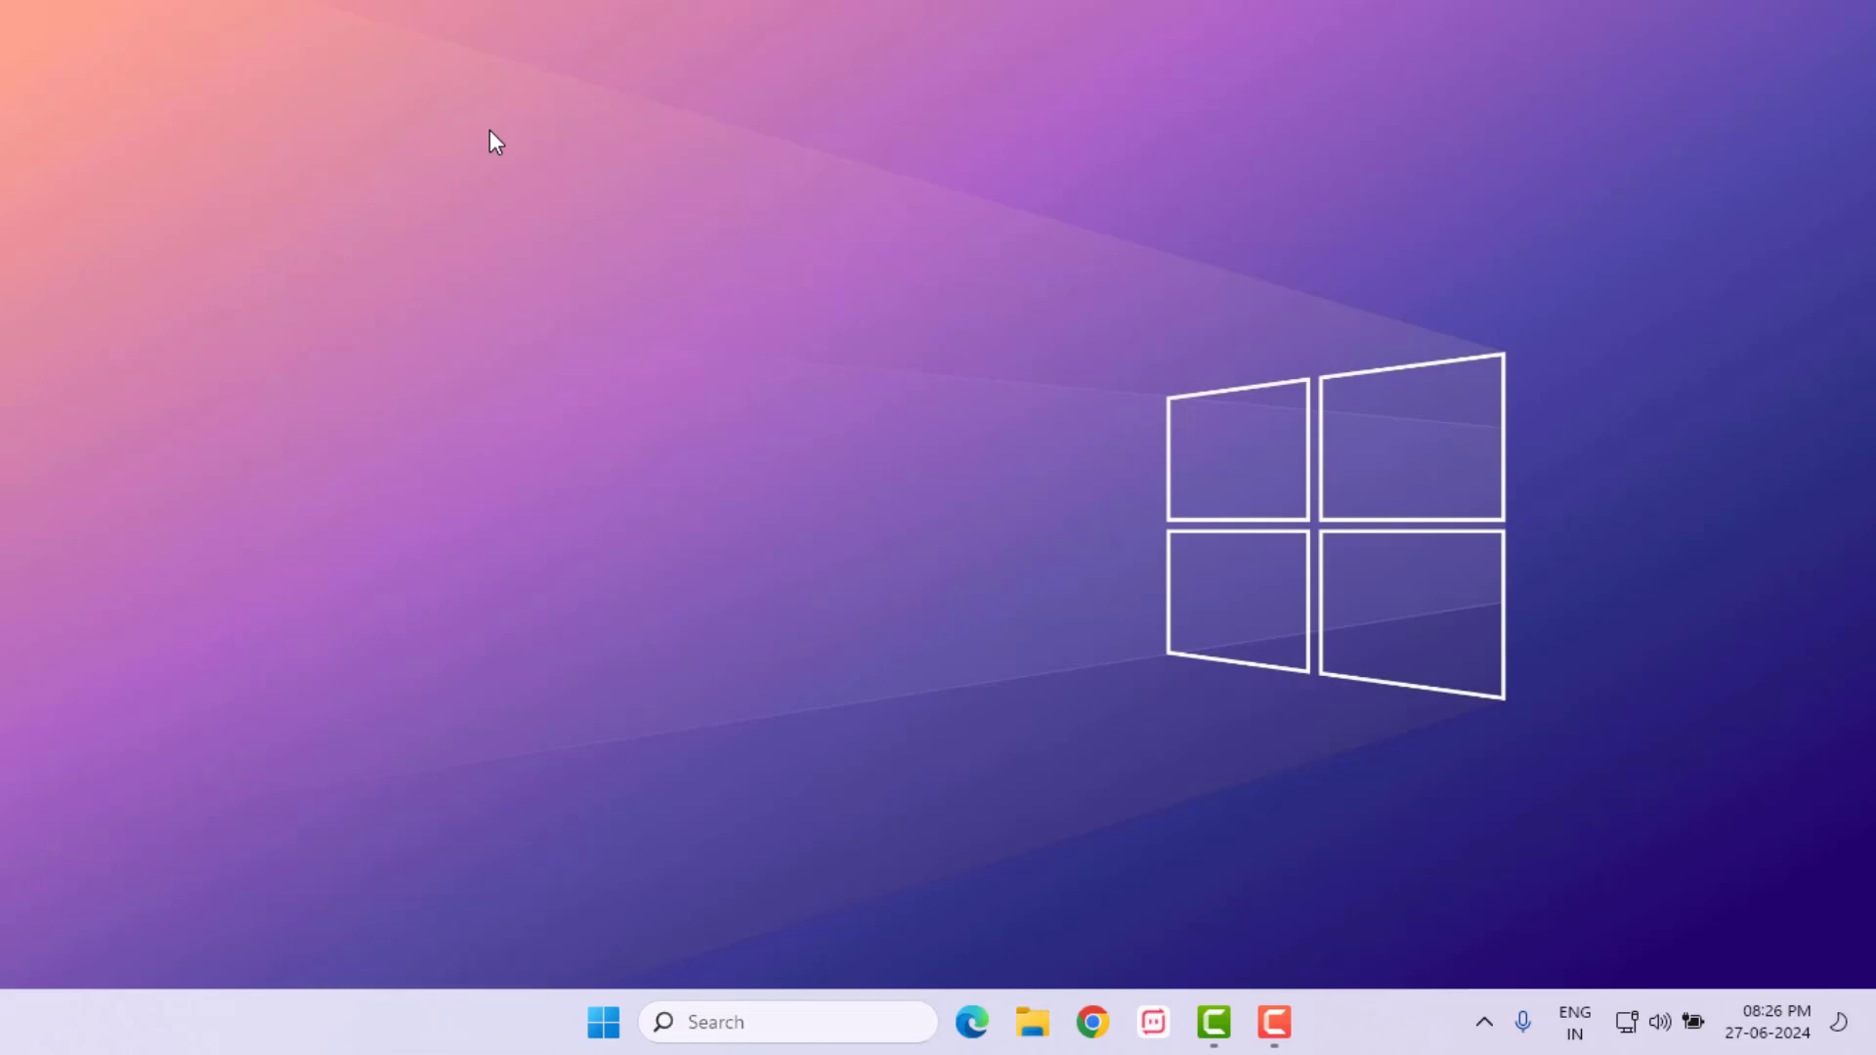
mouse_move(561, 584)
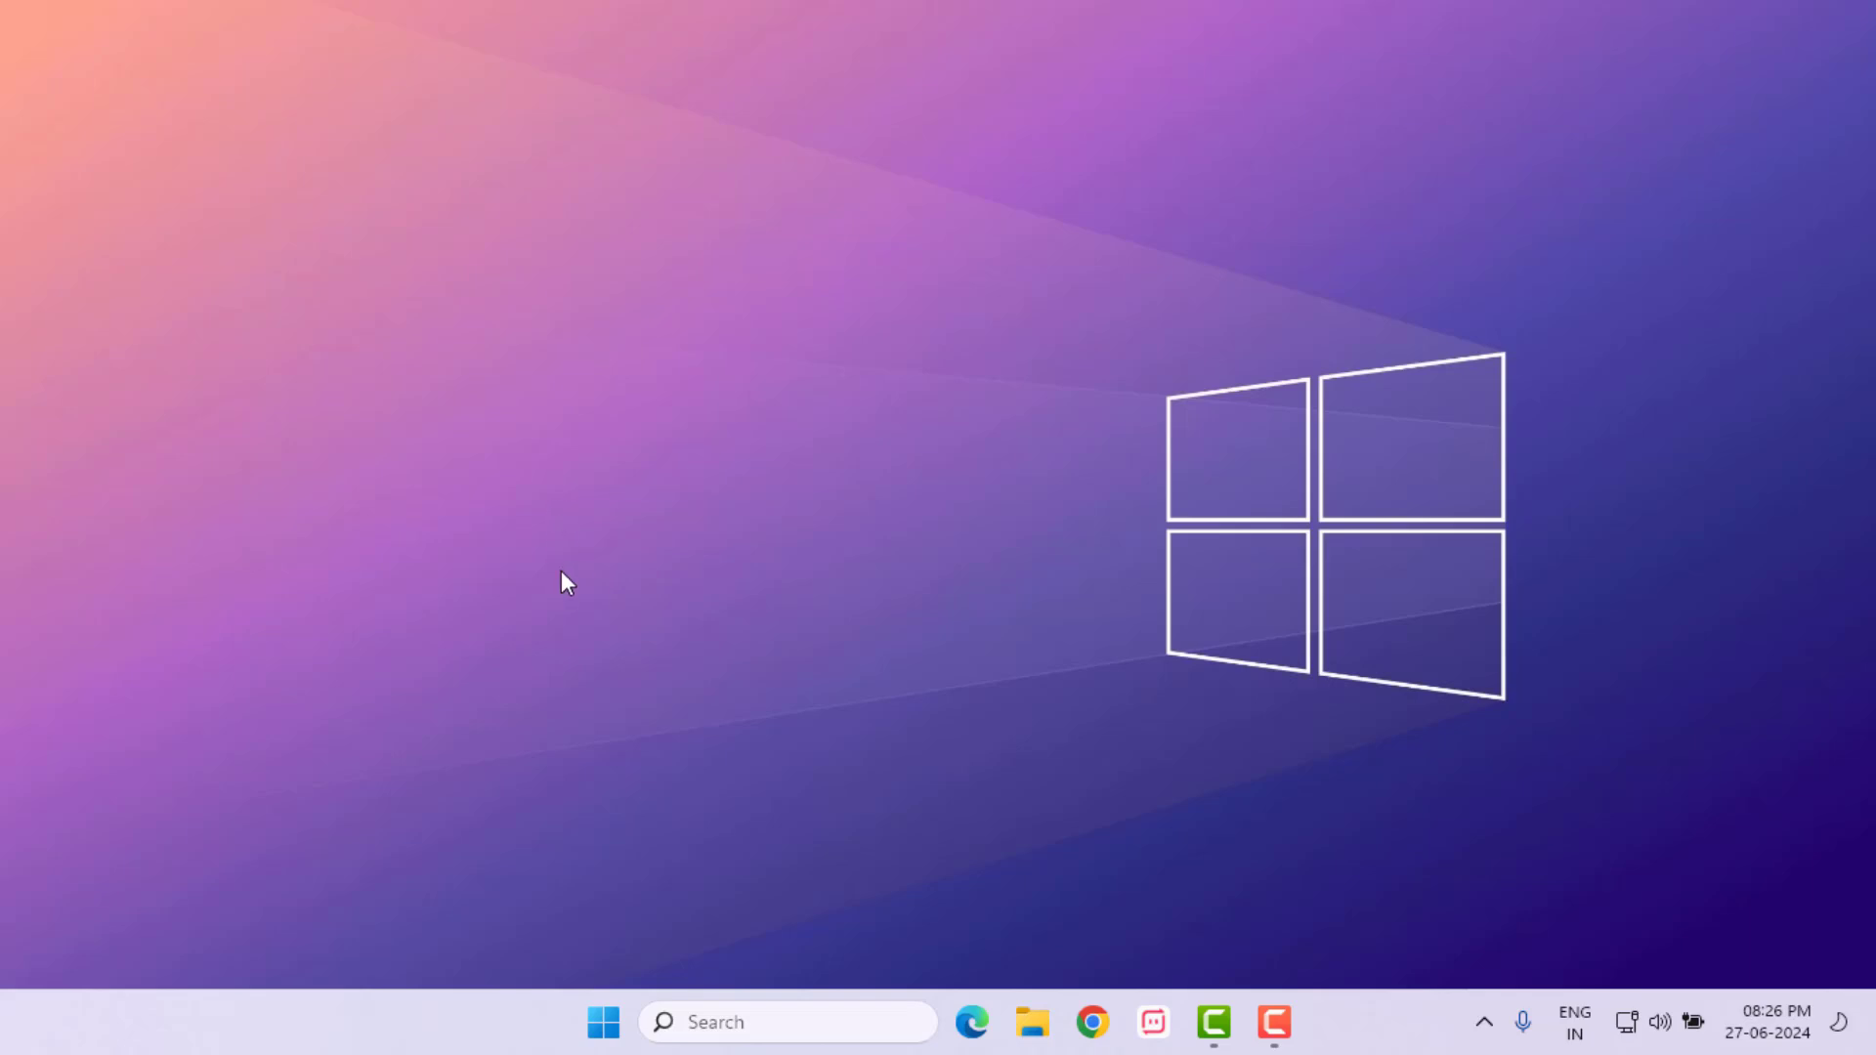
Step: Bring up the Start menu showing pinned apps including Settings
left_click(602, 1024)
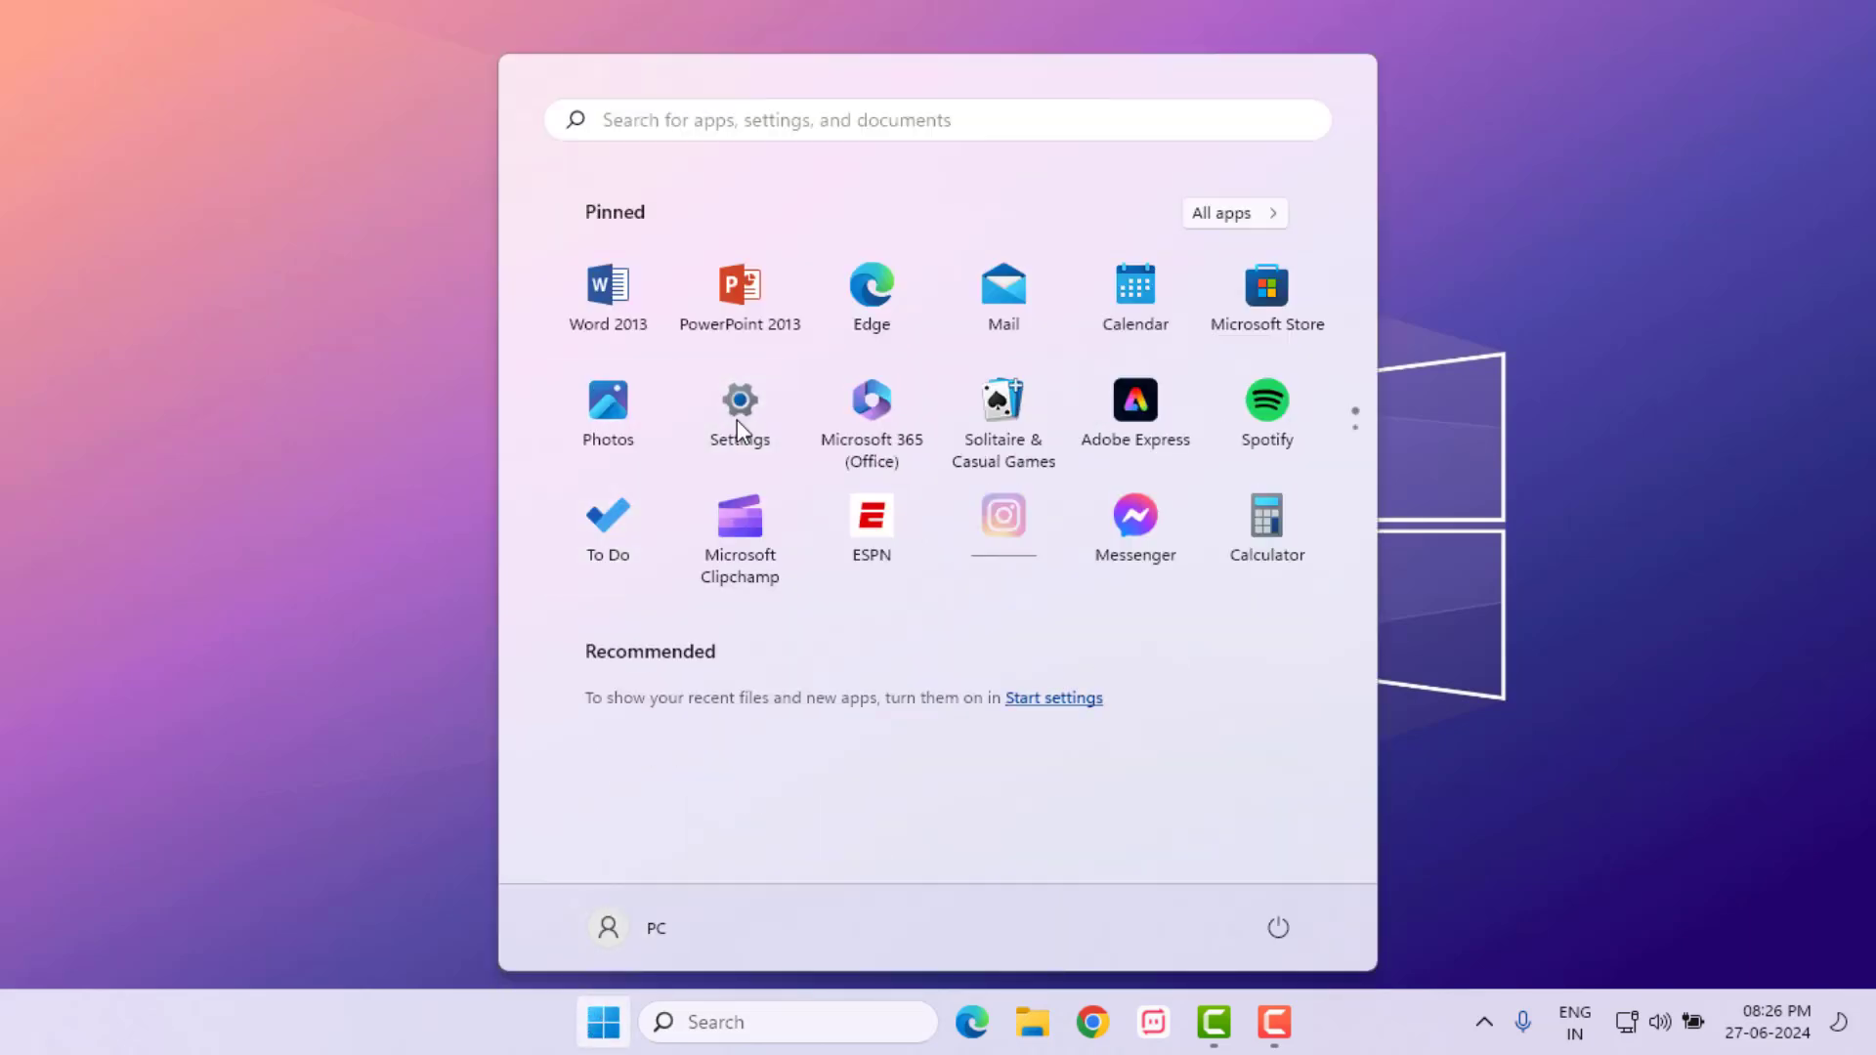
Step: Run the Printer troubleshooter from Settings > System > Troubleshoot > Other troubleshooters
left_click(739, 399)
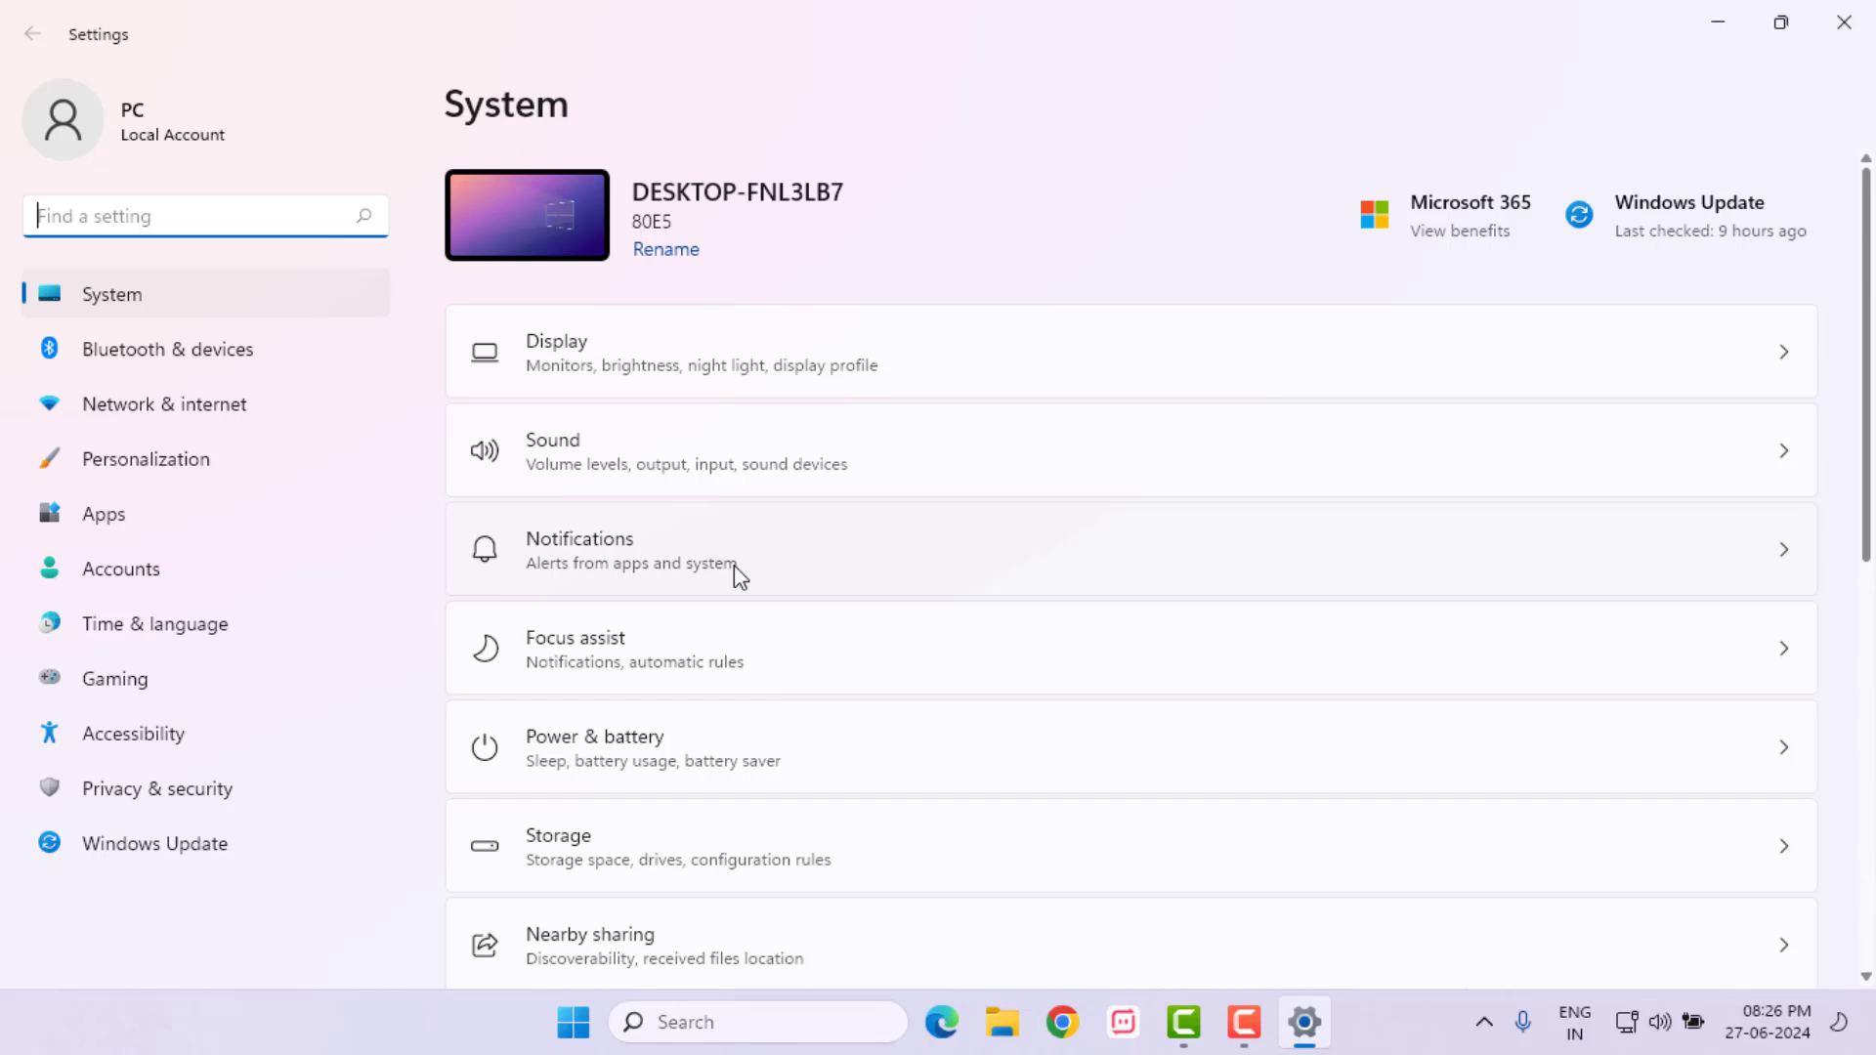
scroll("down", 3)
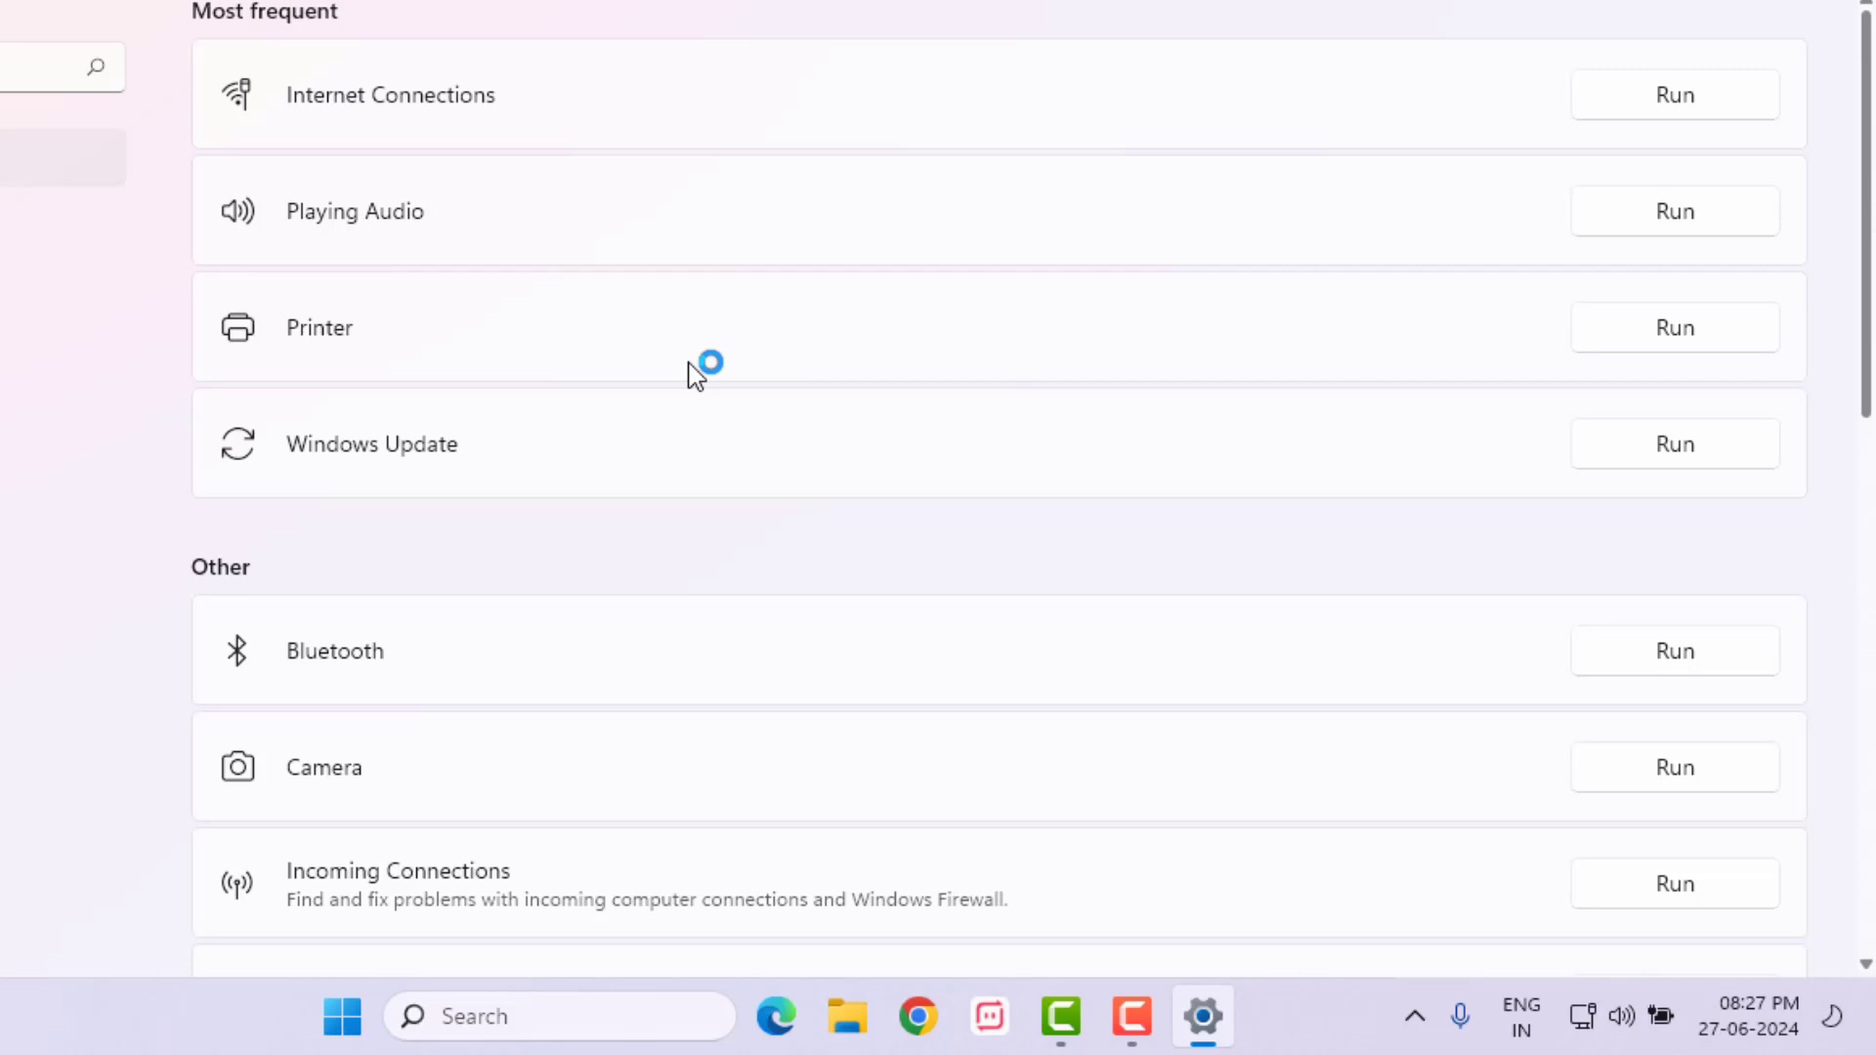
left_click(1675, 326)
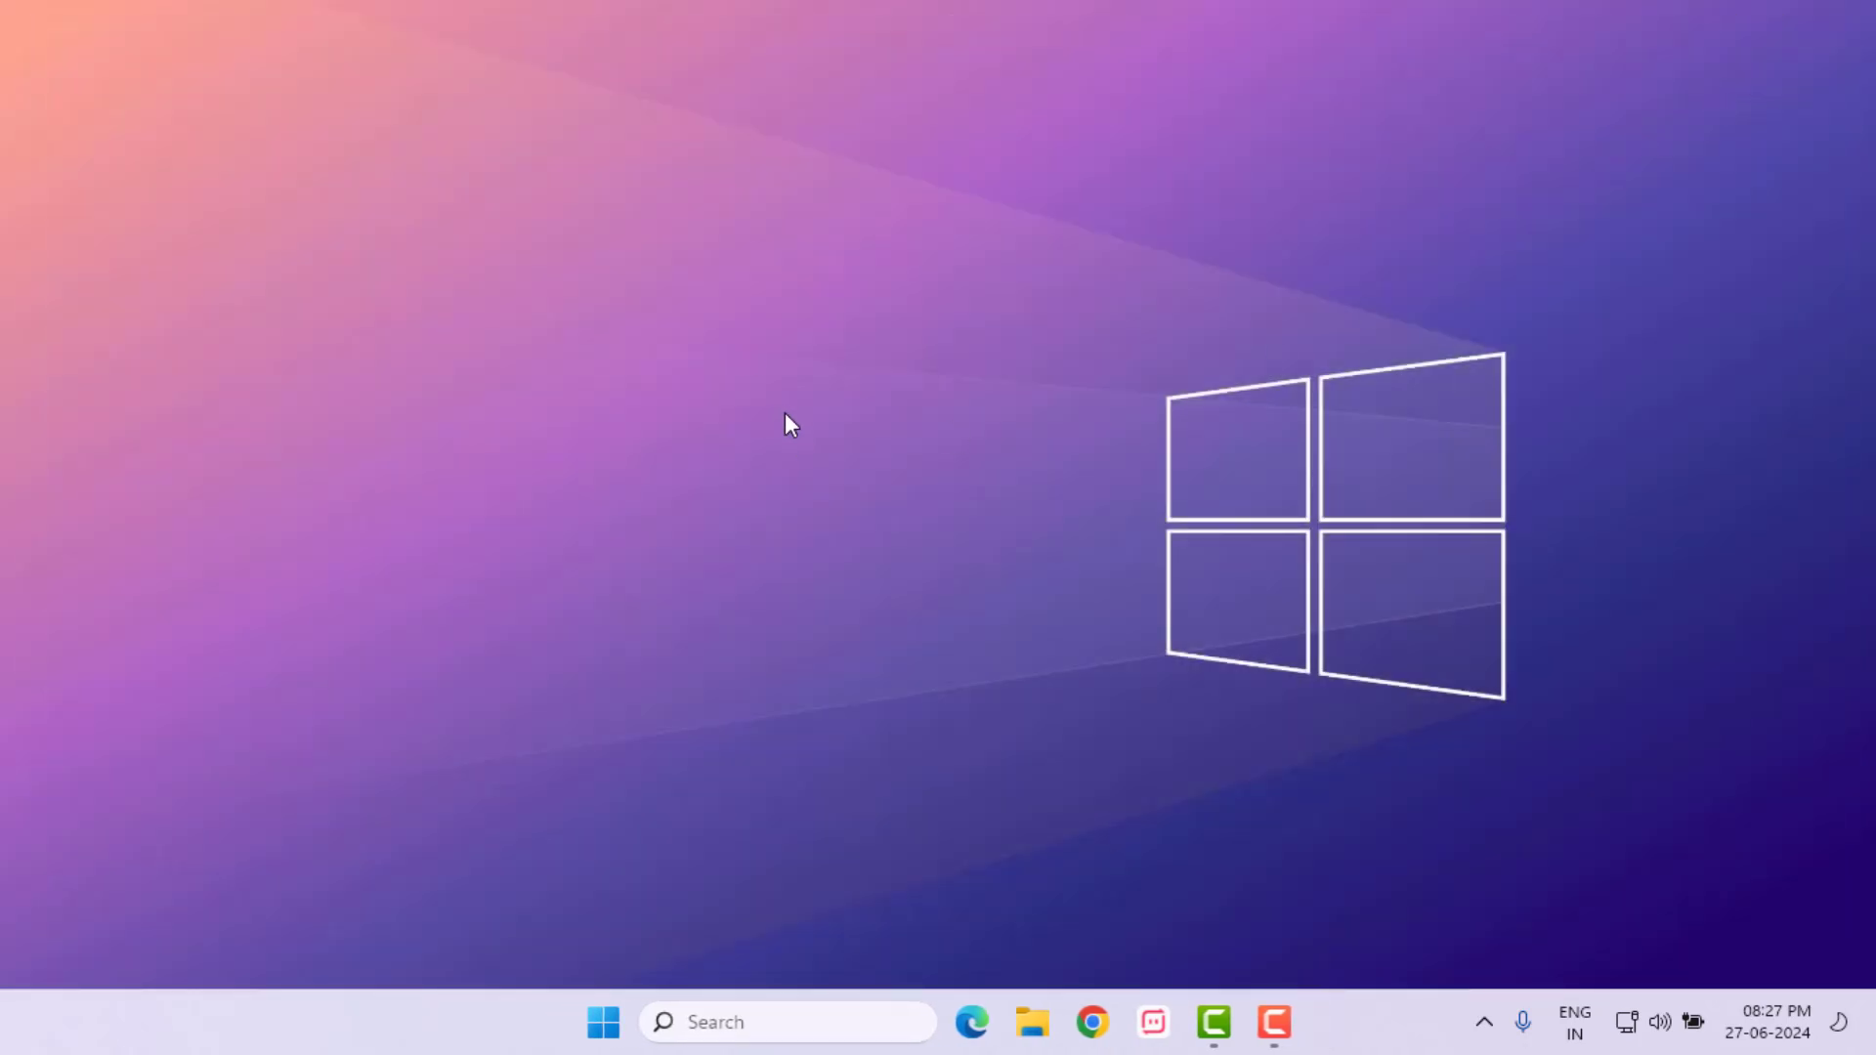
Step: Search Start for 'servi' and launch the Services console
left_click(604, 1049)
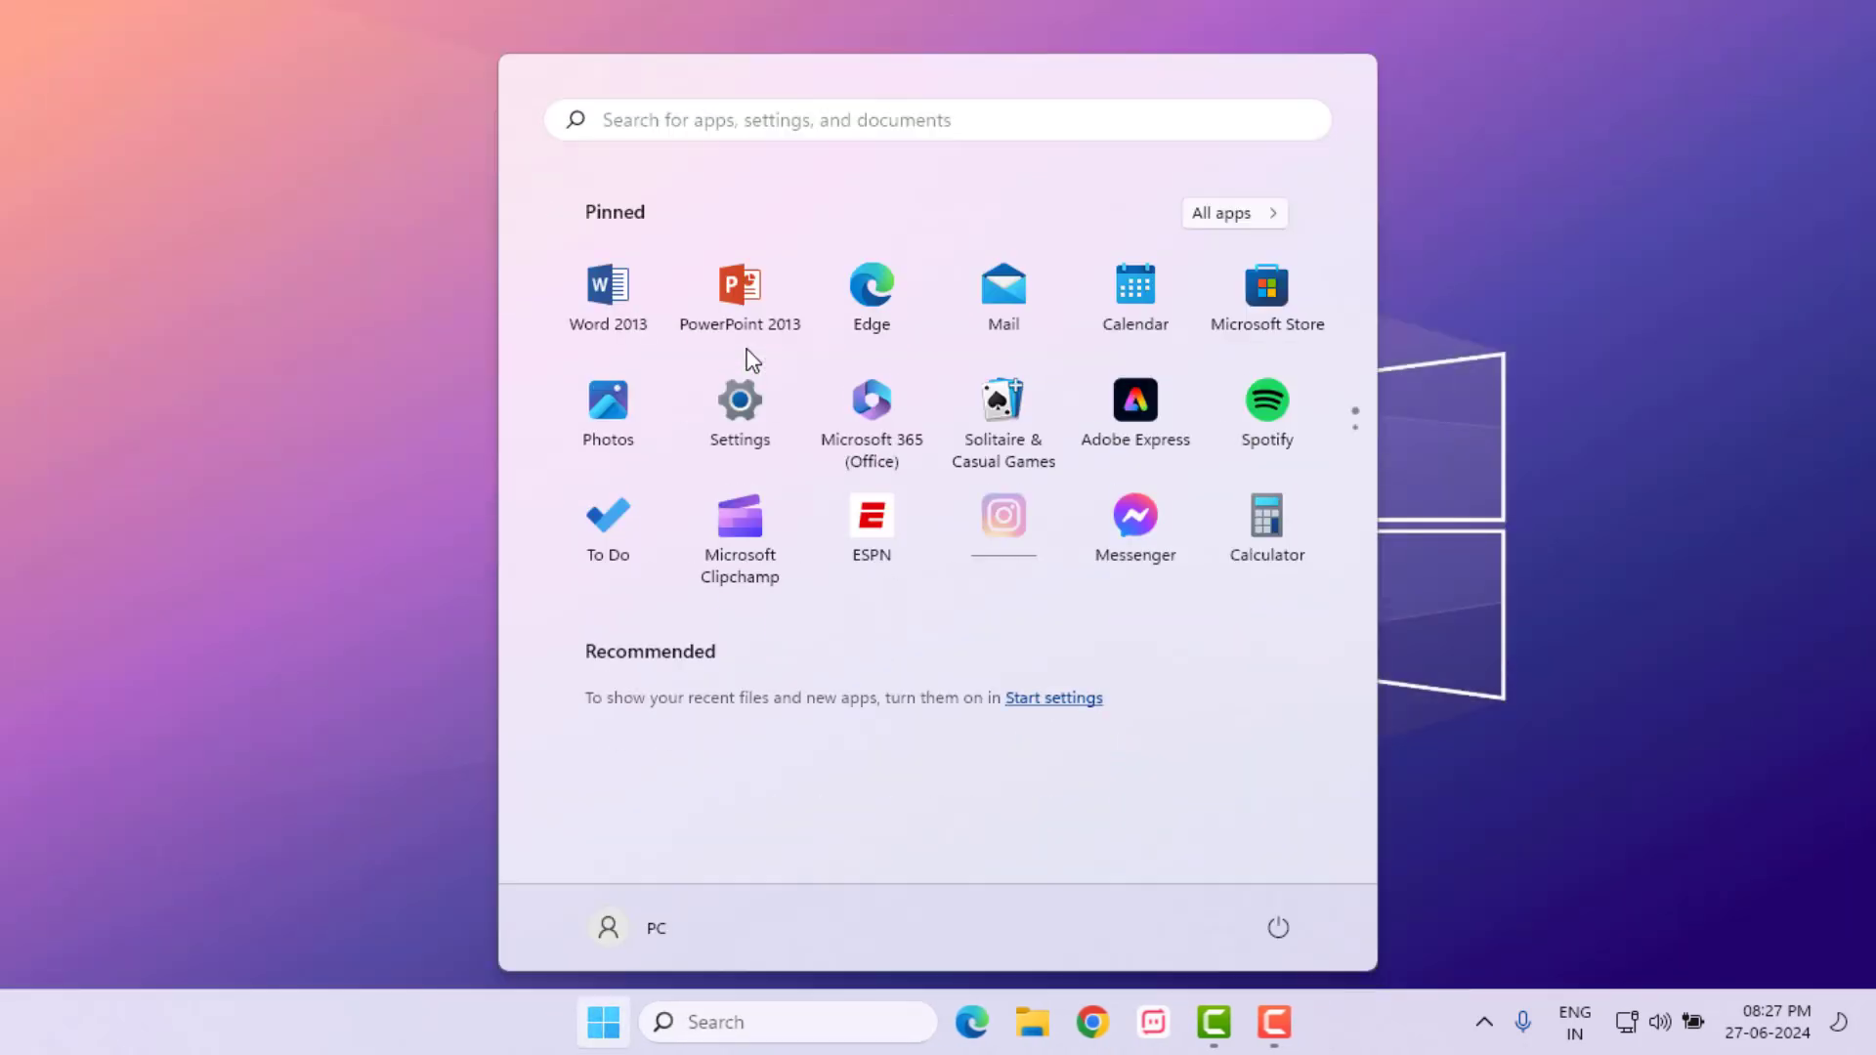
type("servi")
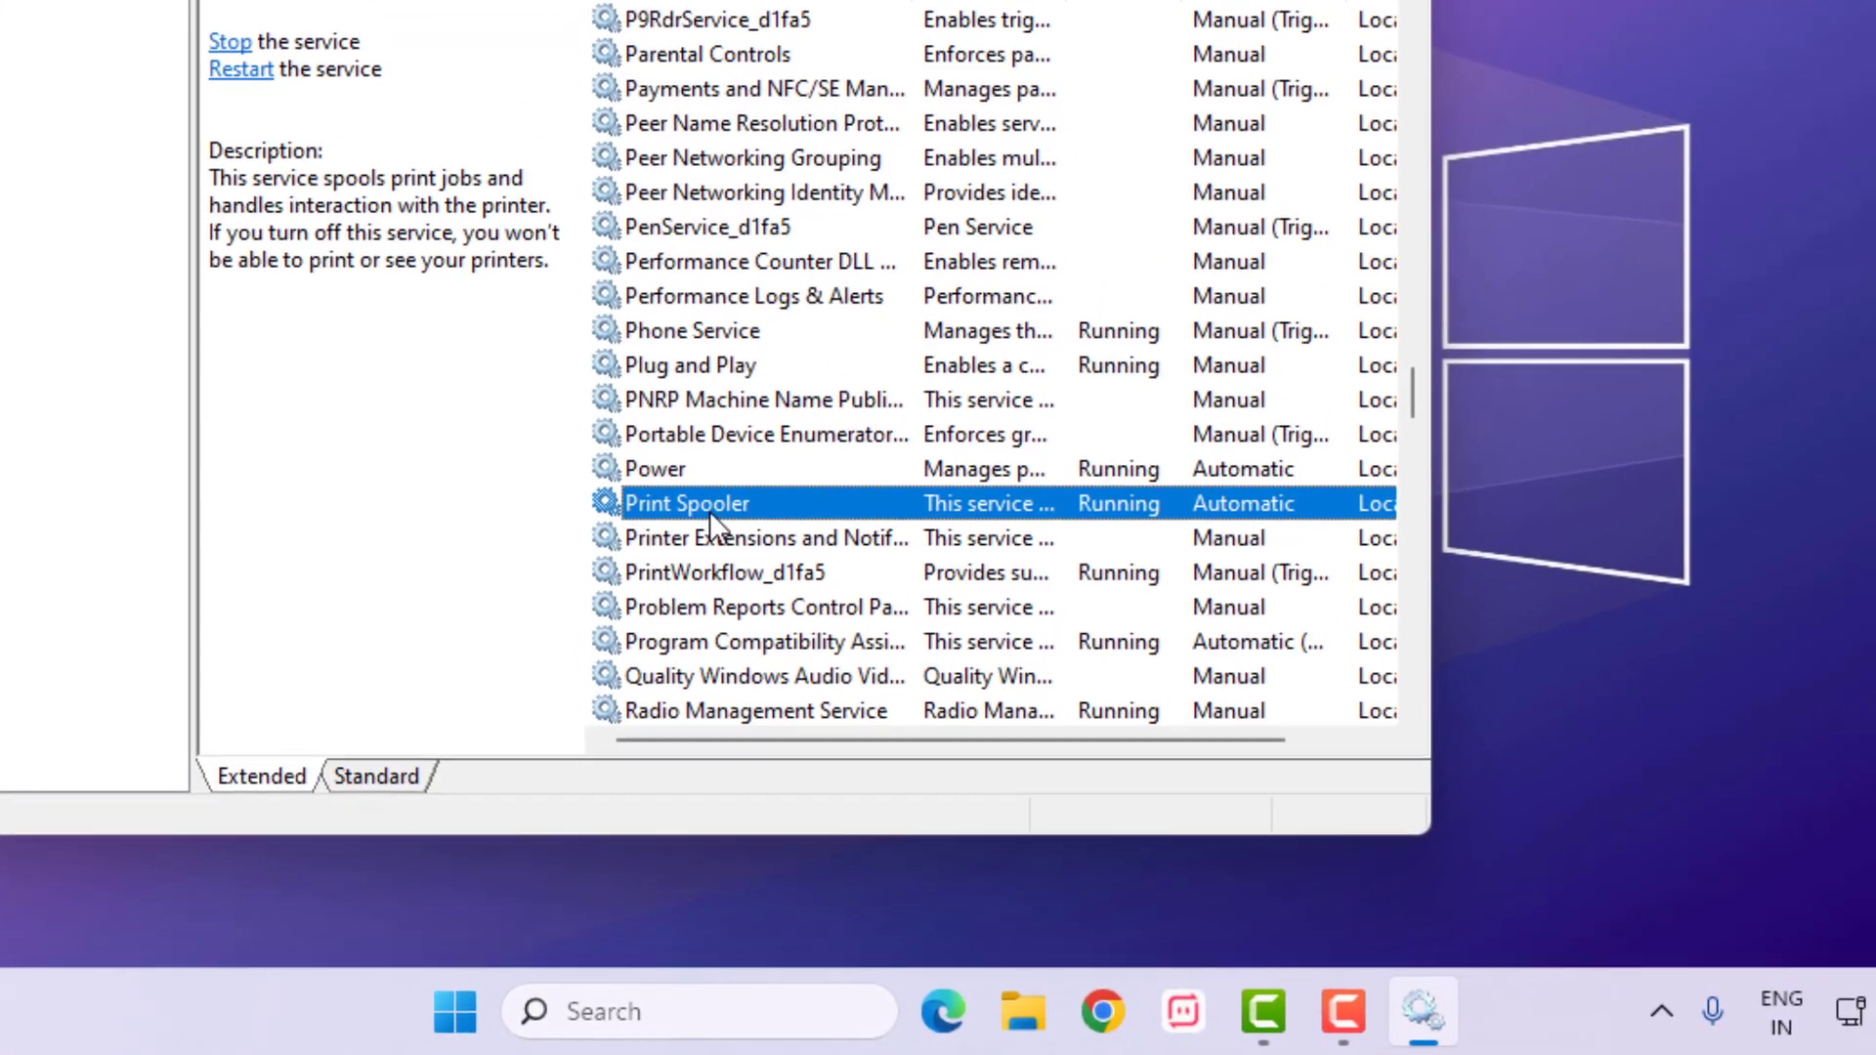
Step: Set the Print Spooler service's startup type to Automatic in its properties
right_click(688, 504)
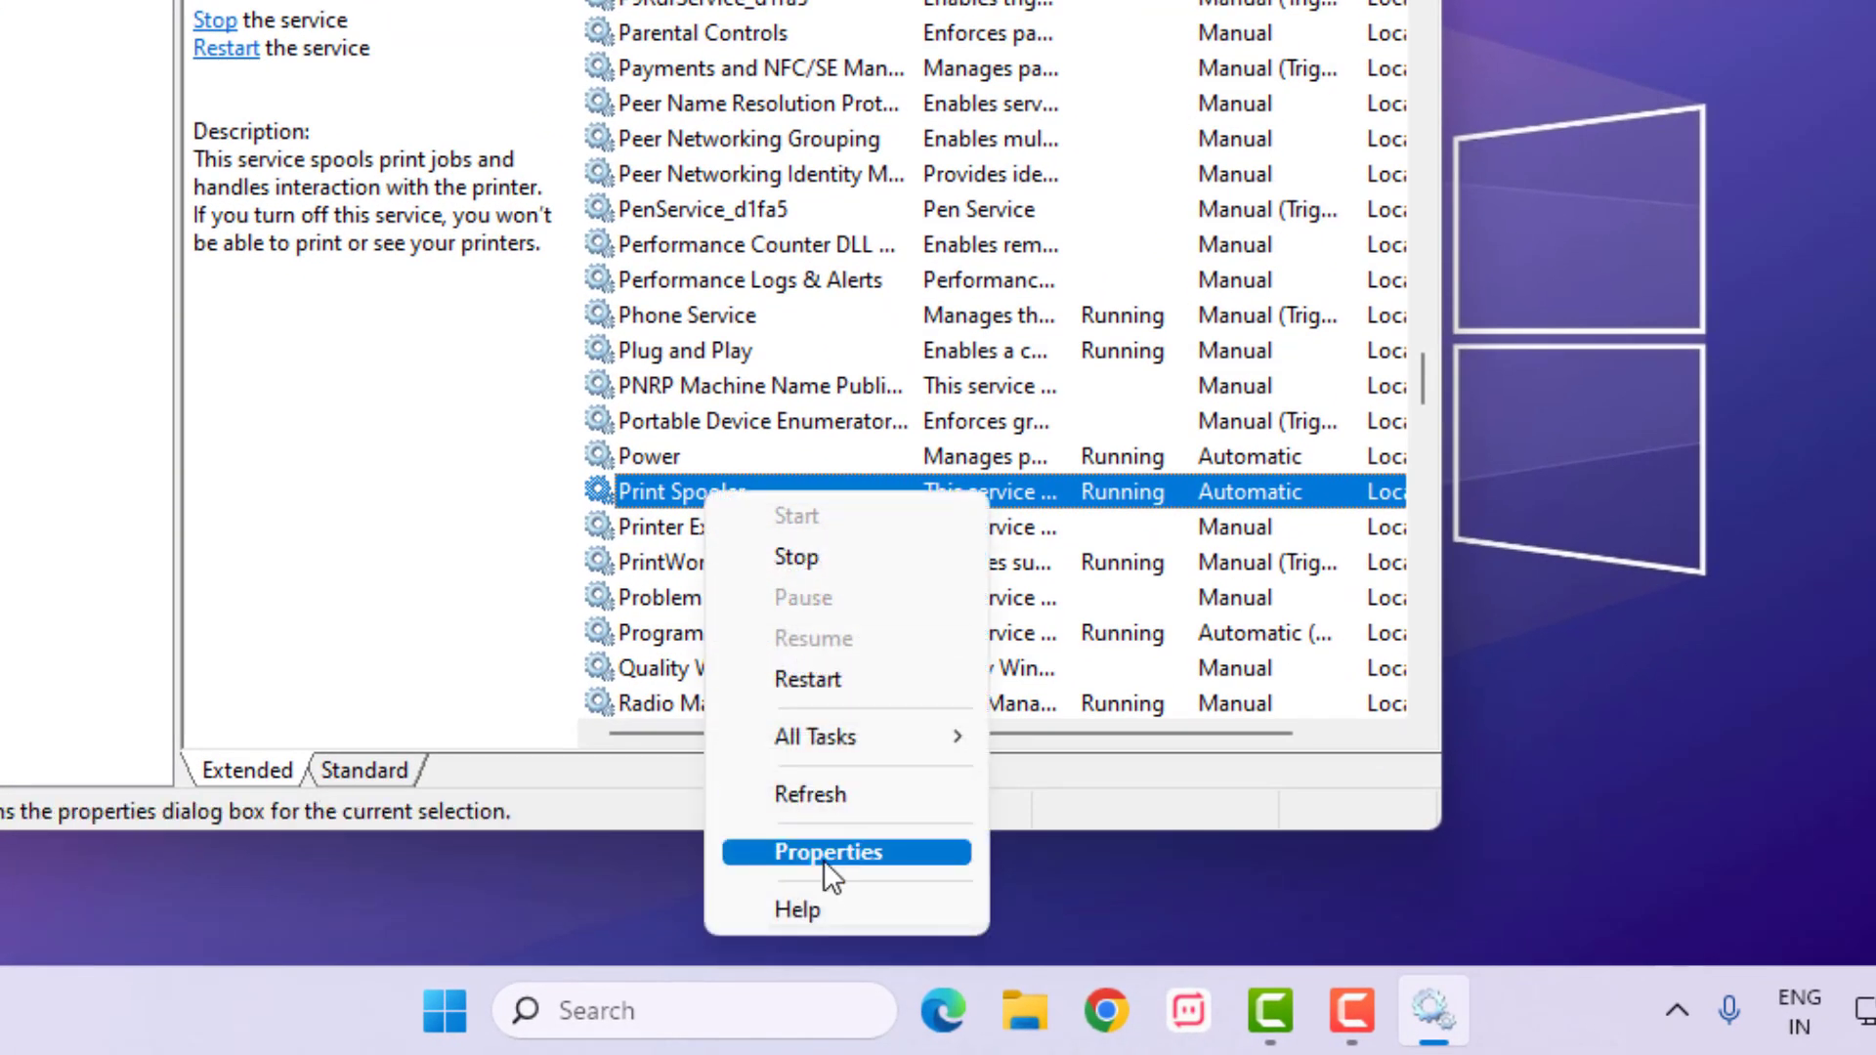
left_click(828, 852)
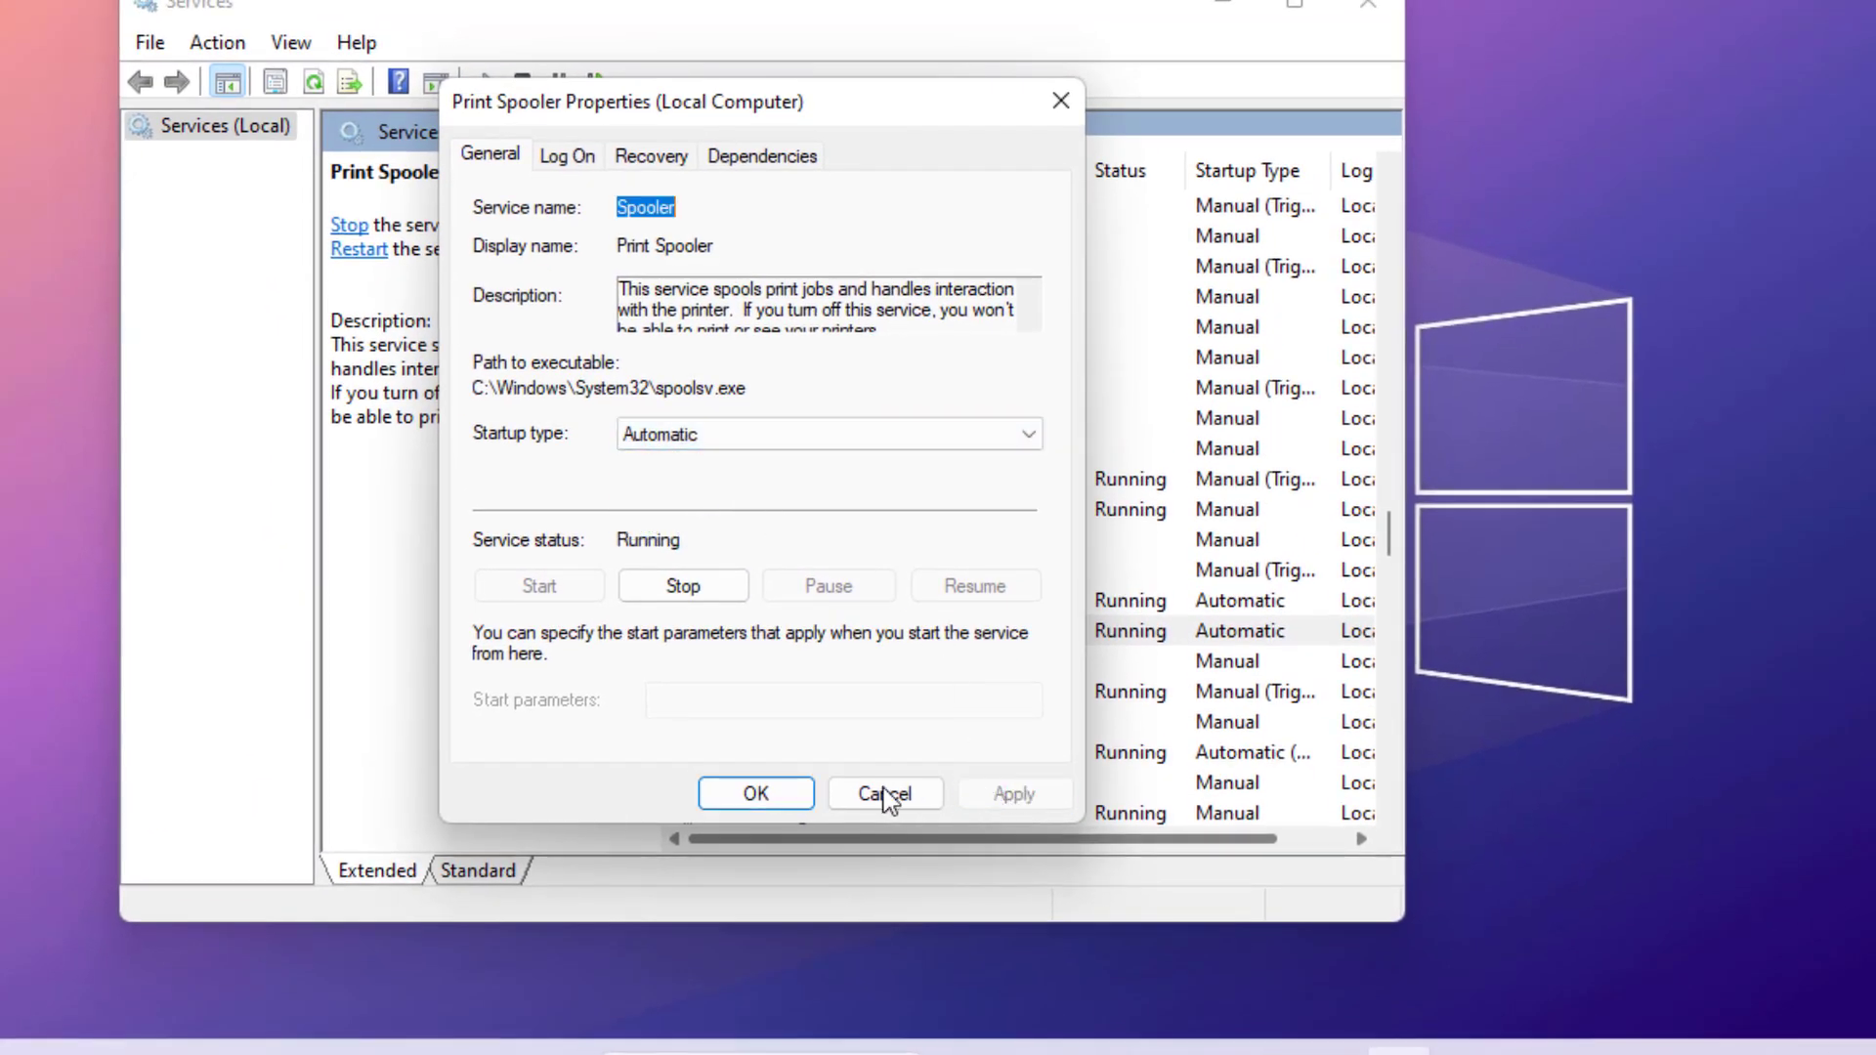
left_click(886, 793)
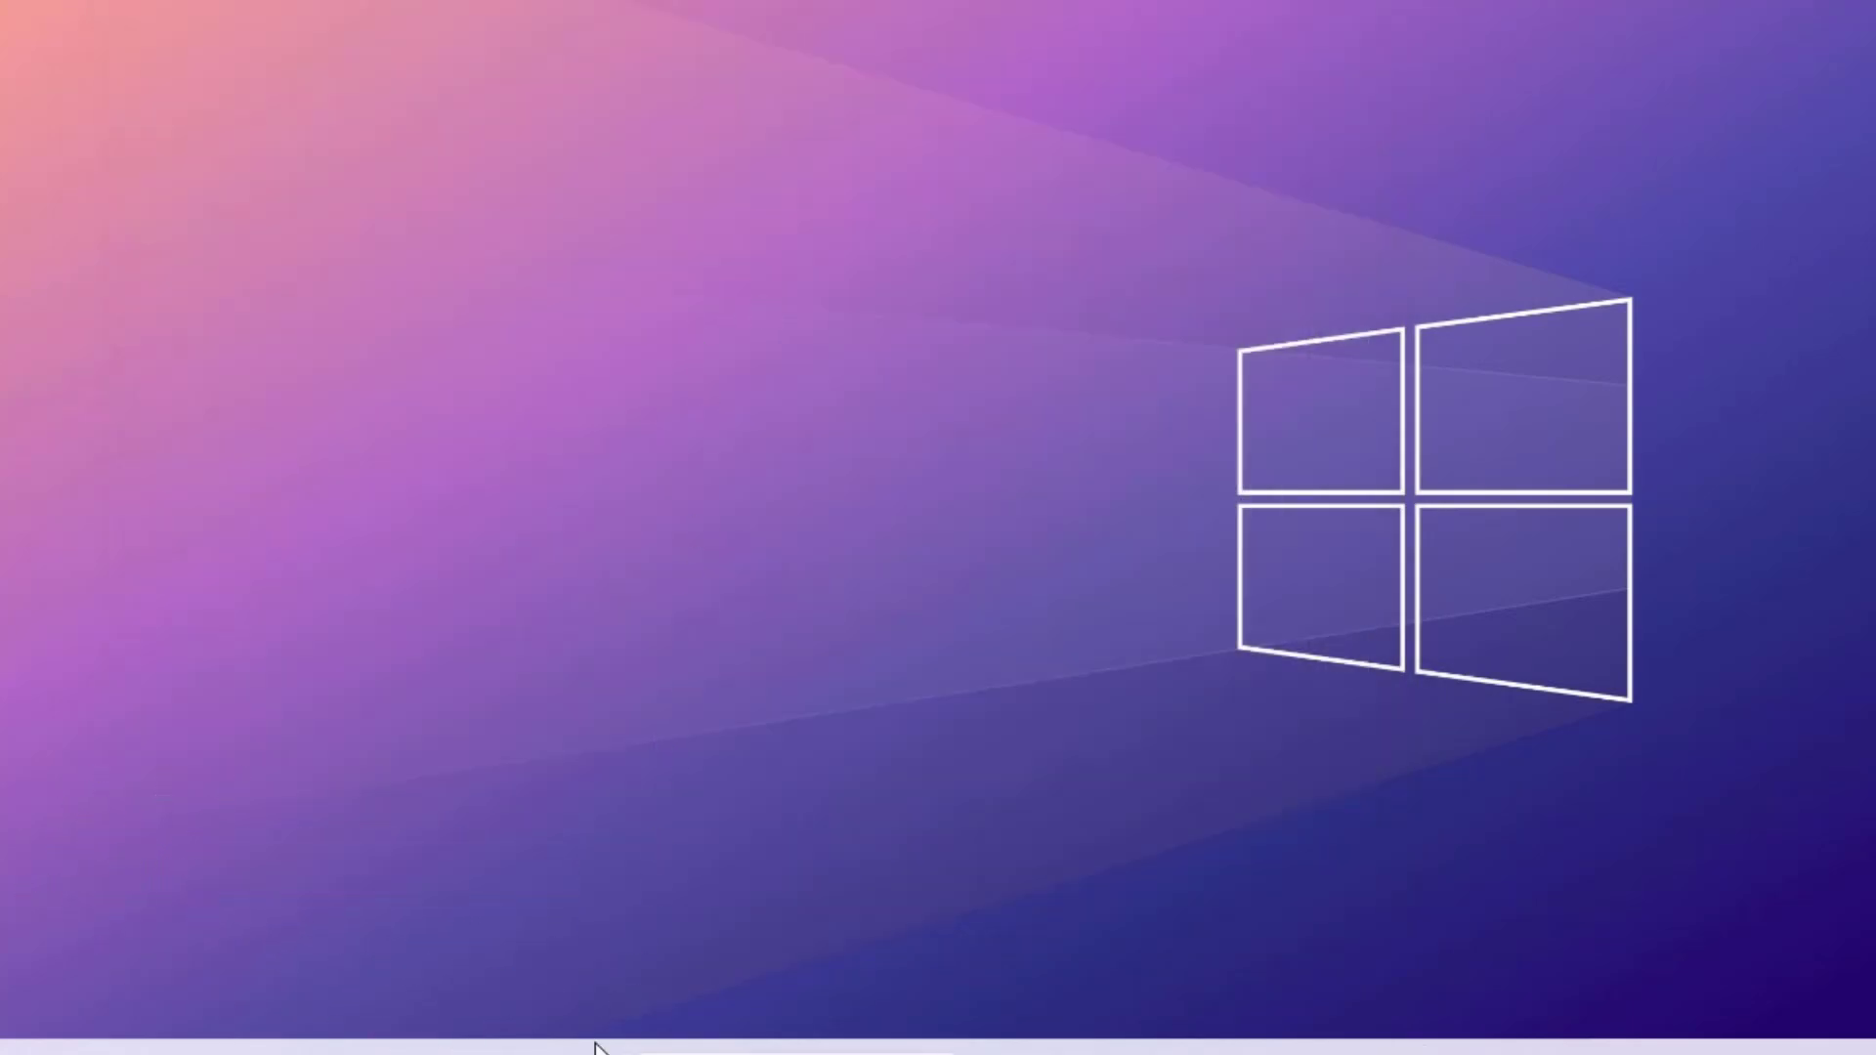
Step: Launch Device Manager from the Start button's system tools menu
right_click(602, 1047)
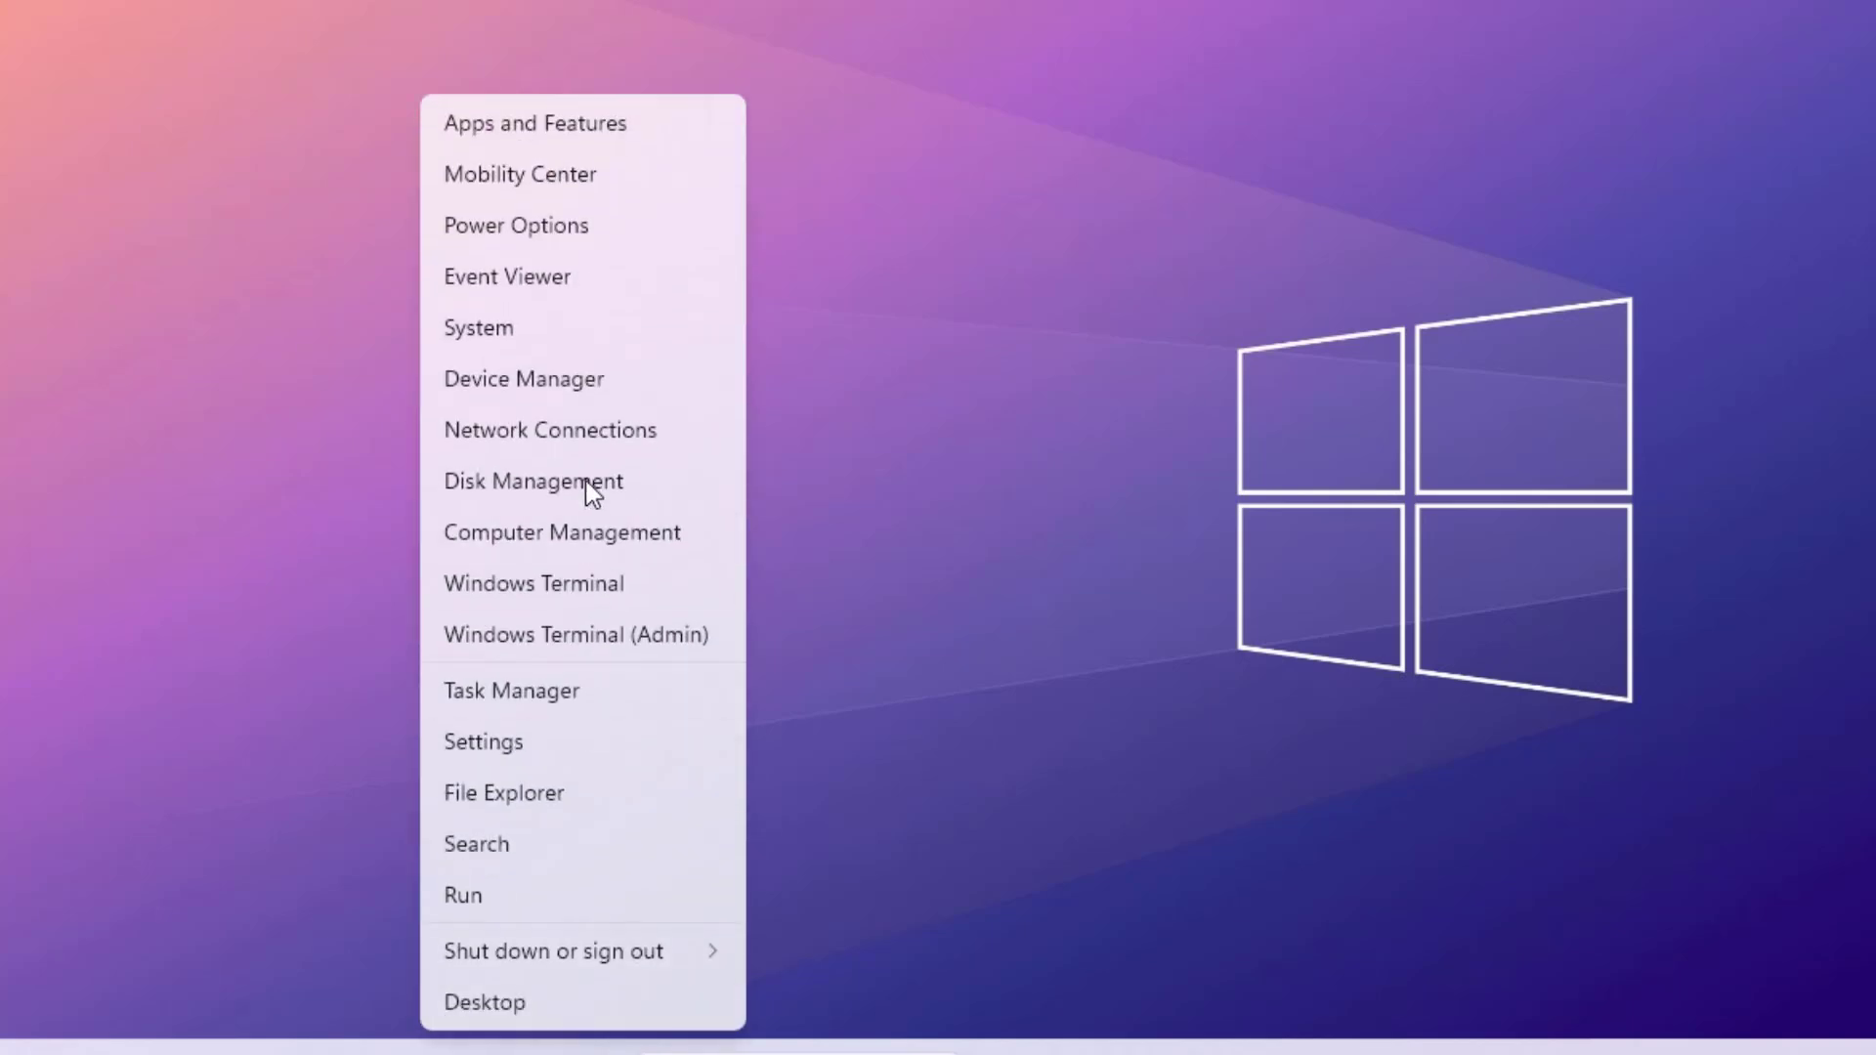
left_click(523, 379)
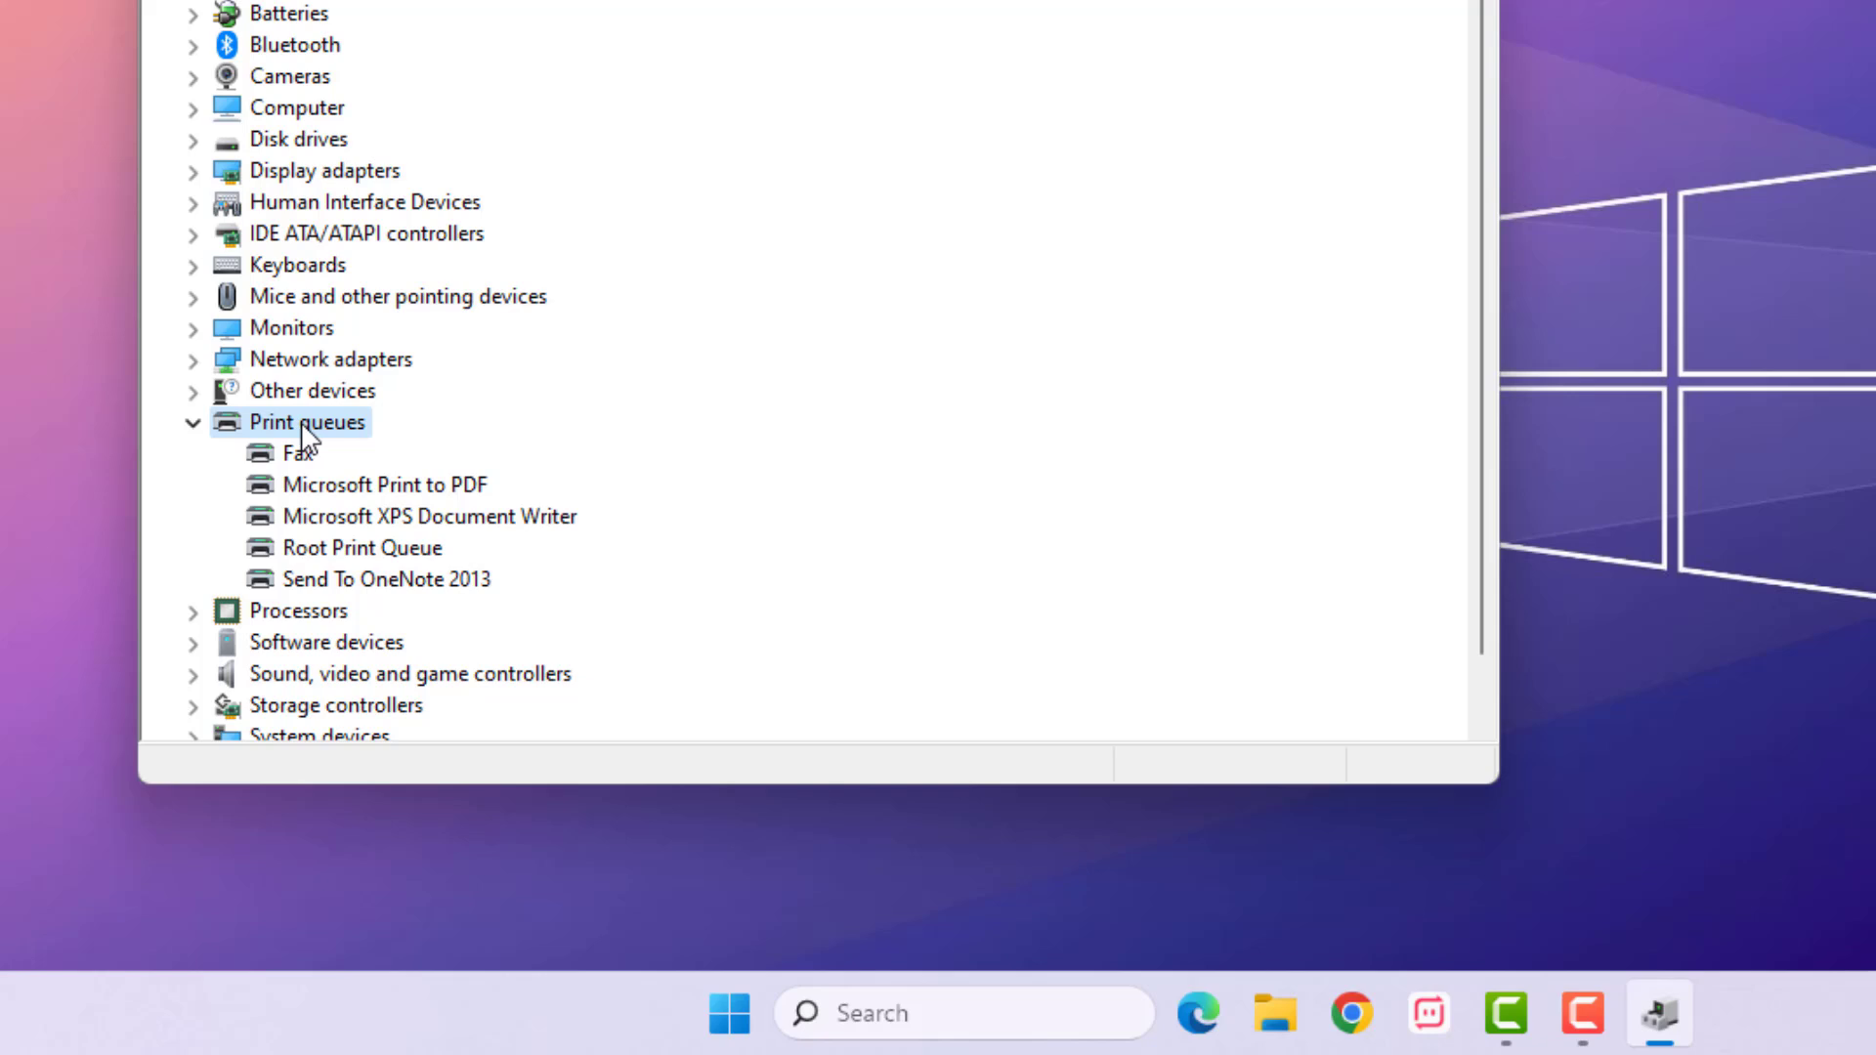
scroll("down", 3)
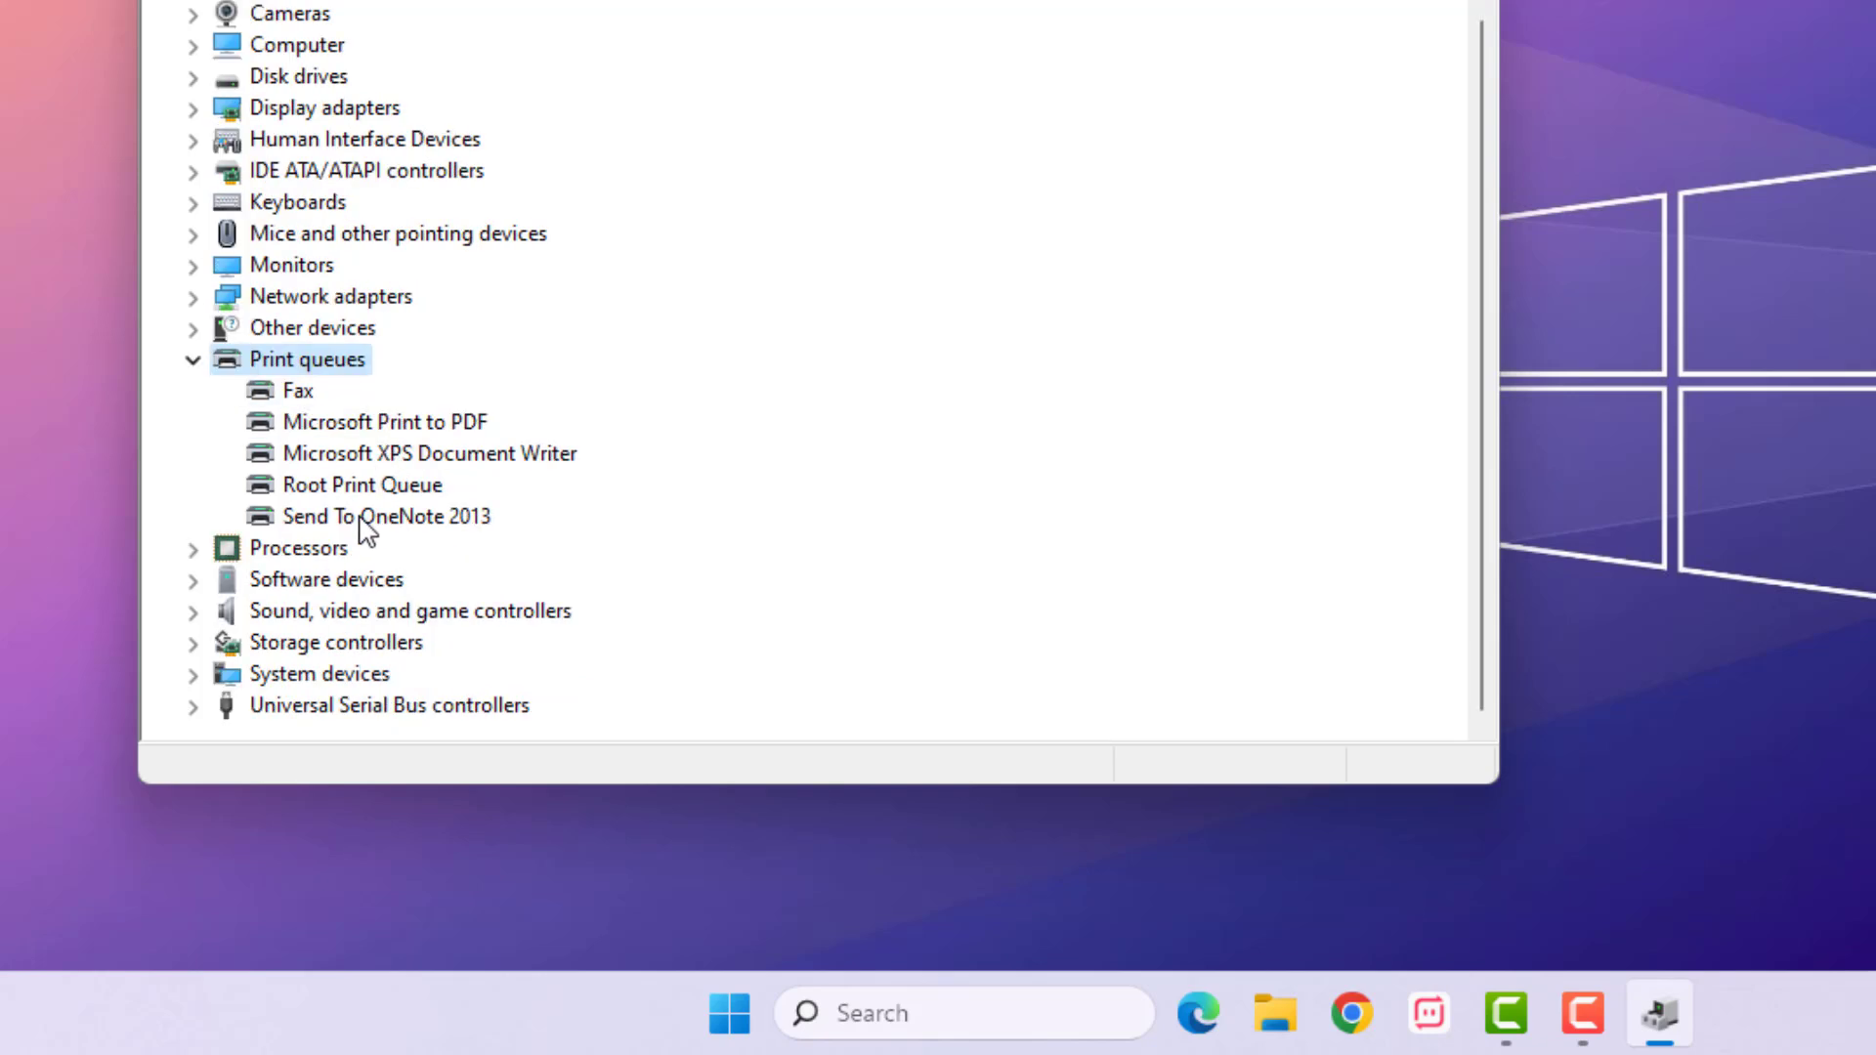
right_click(379, 422)
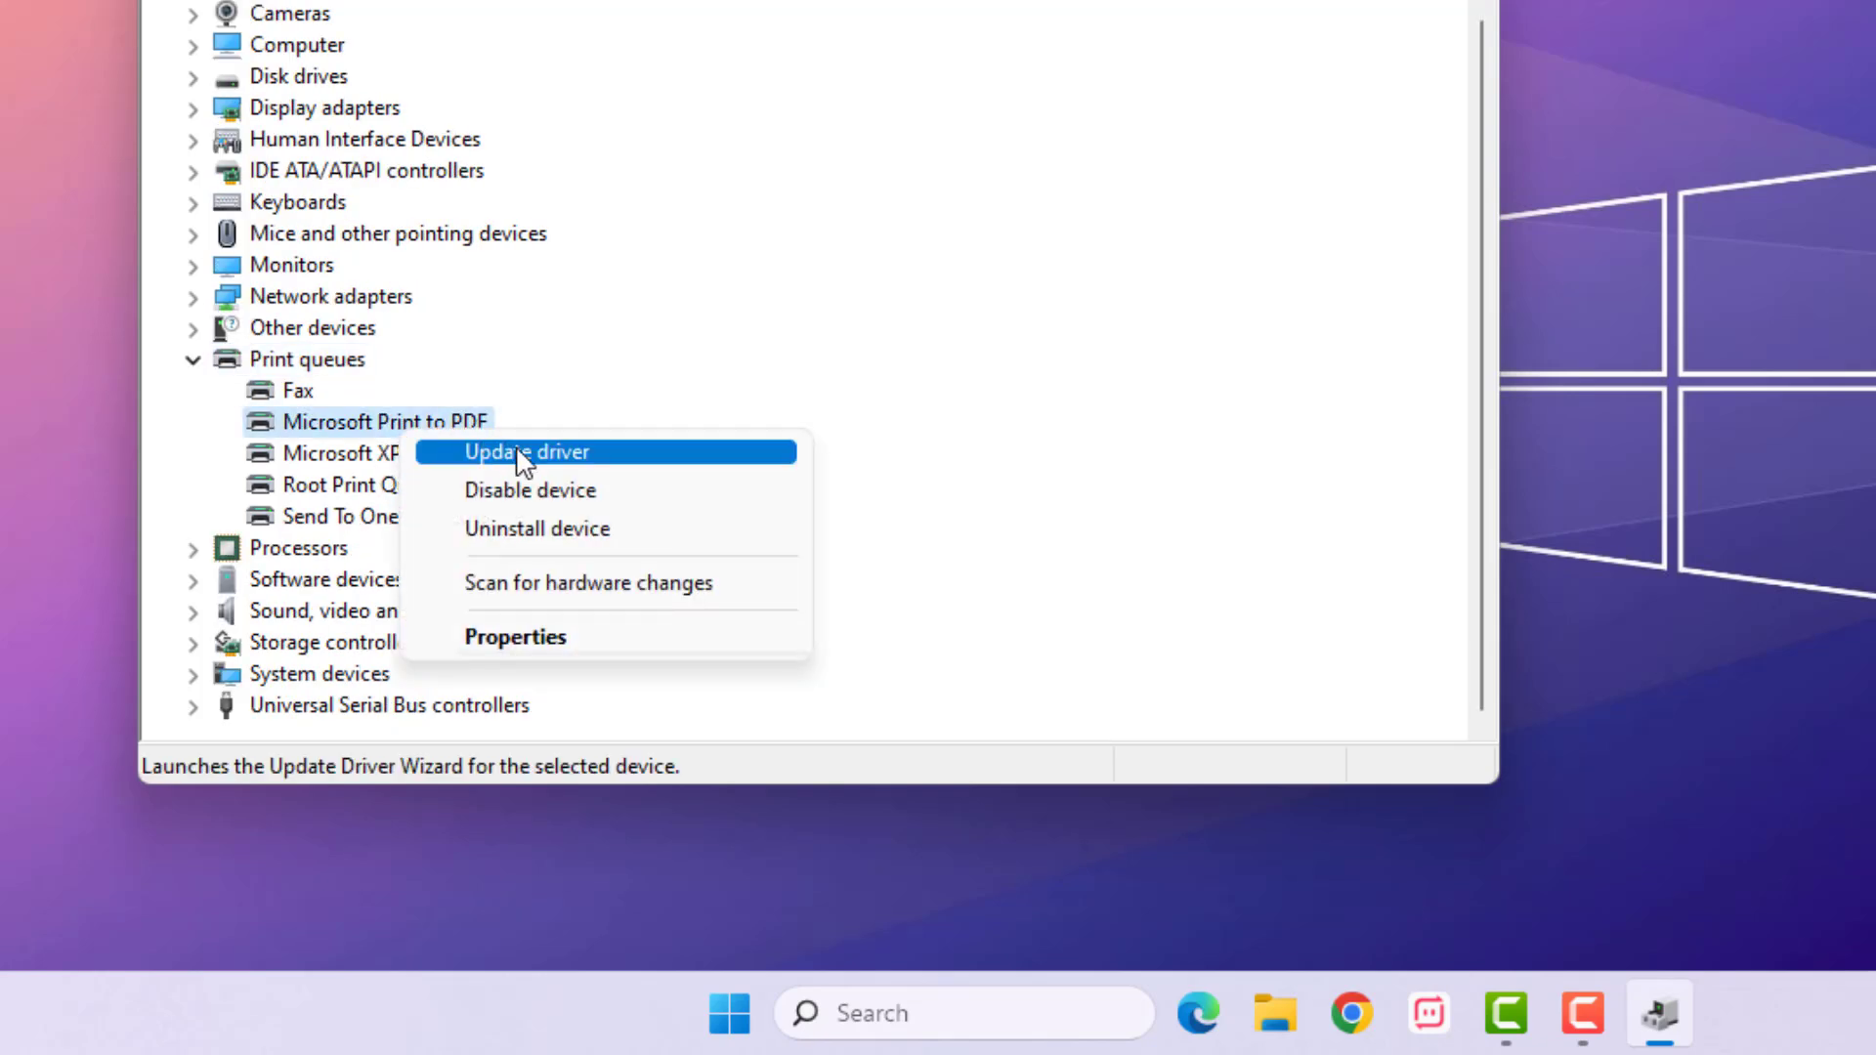
left_click(527, 454)
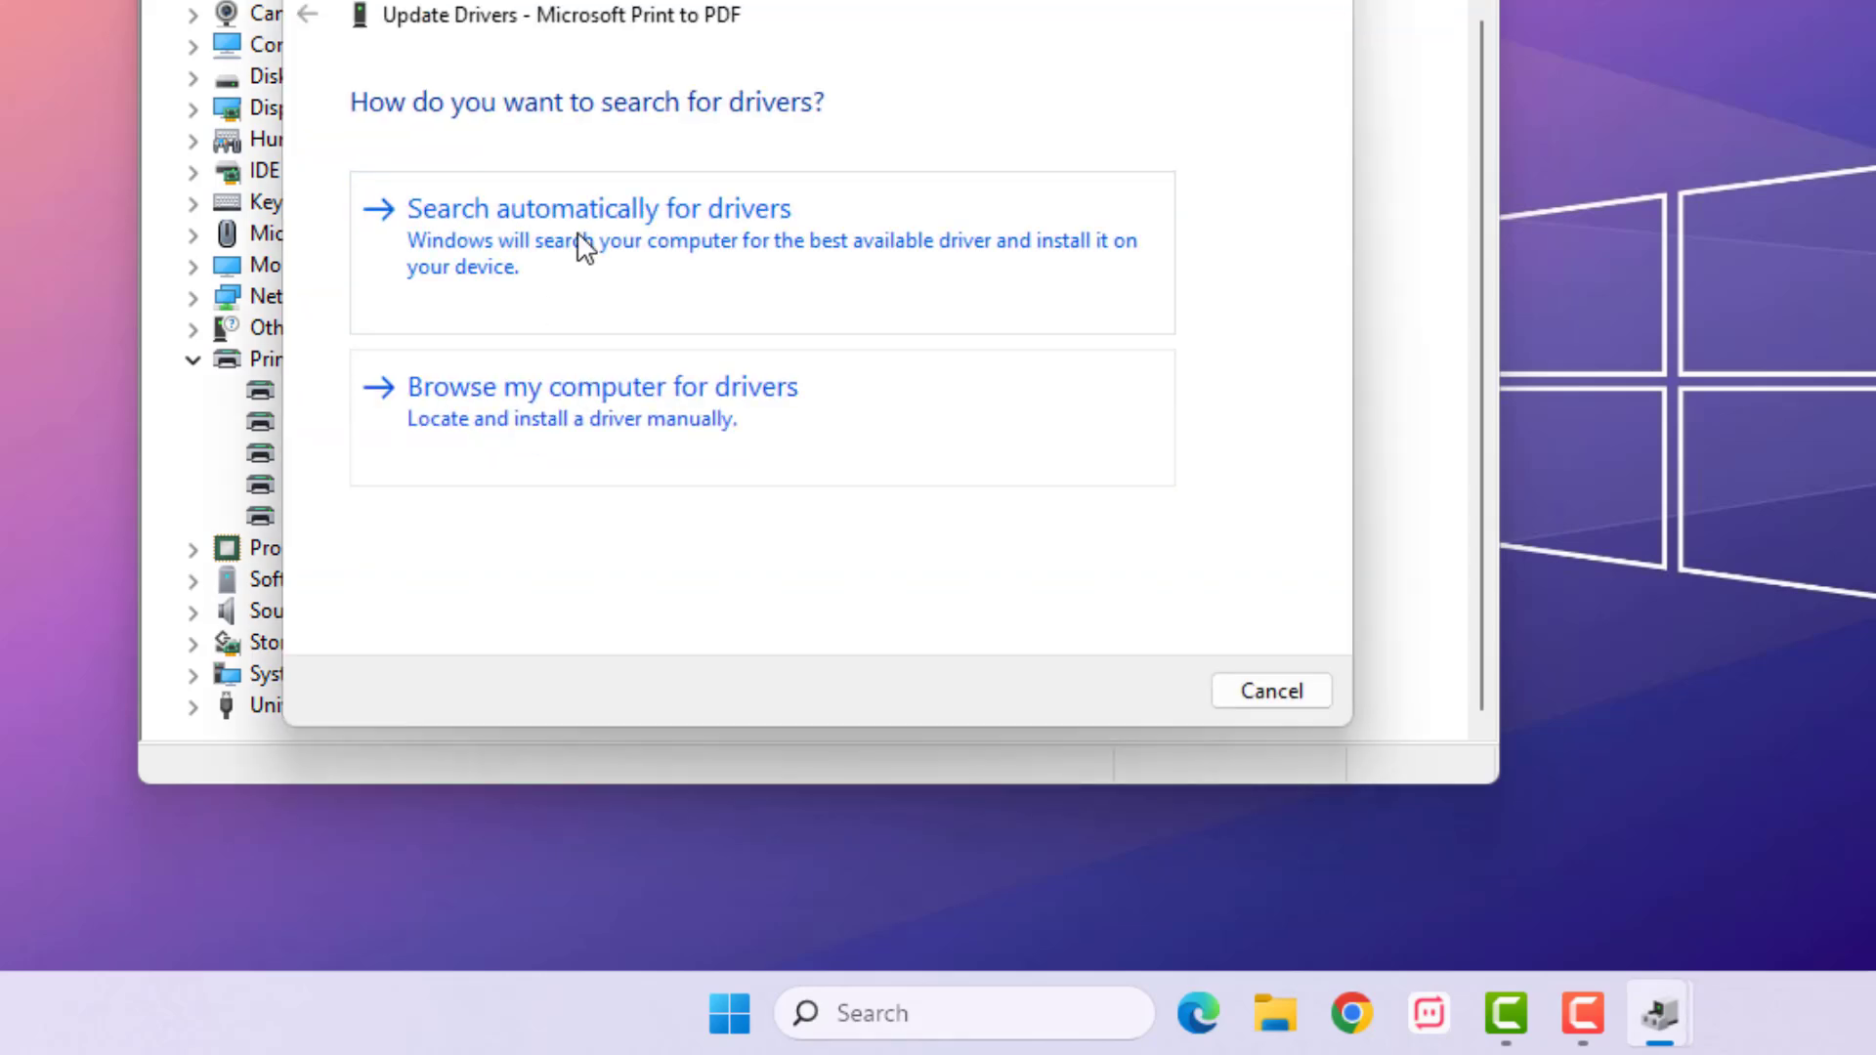
mouse_move(606, 293)
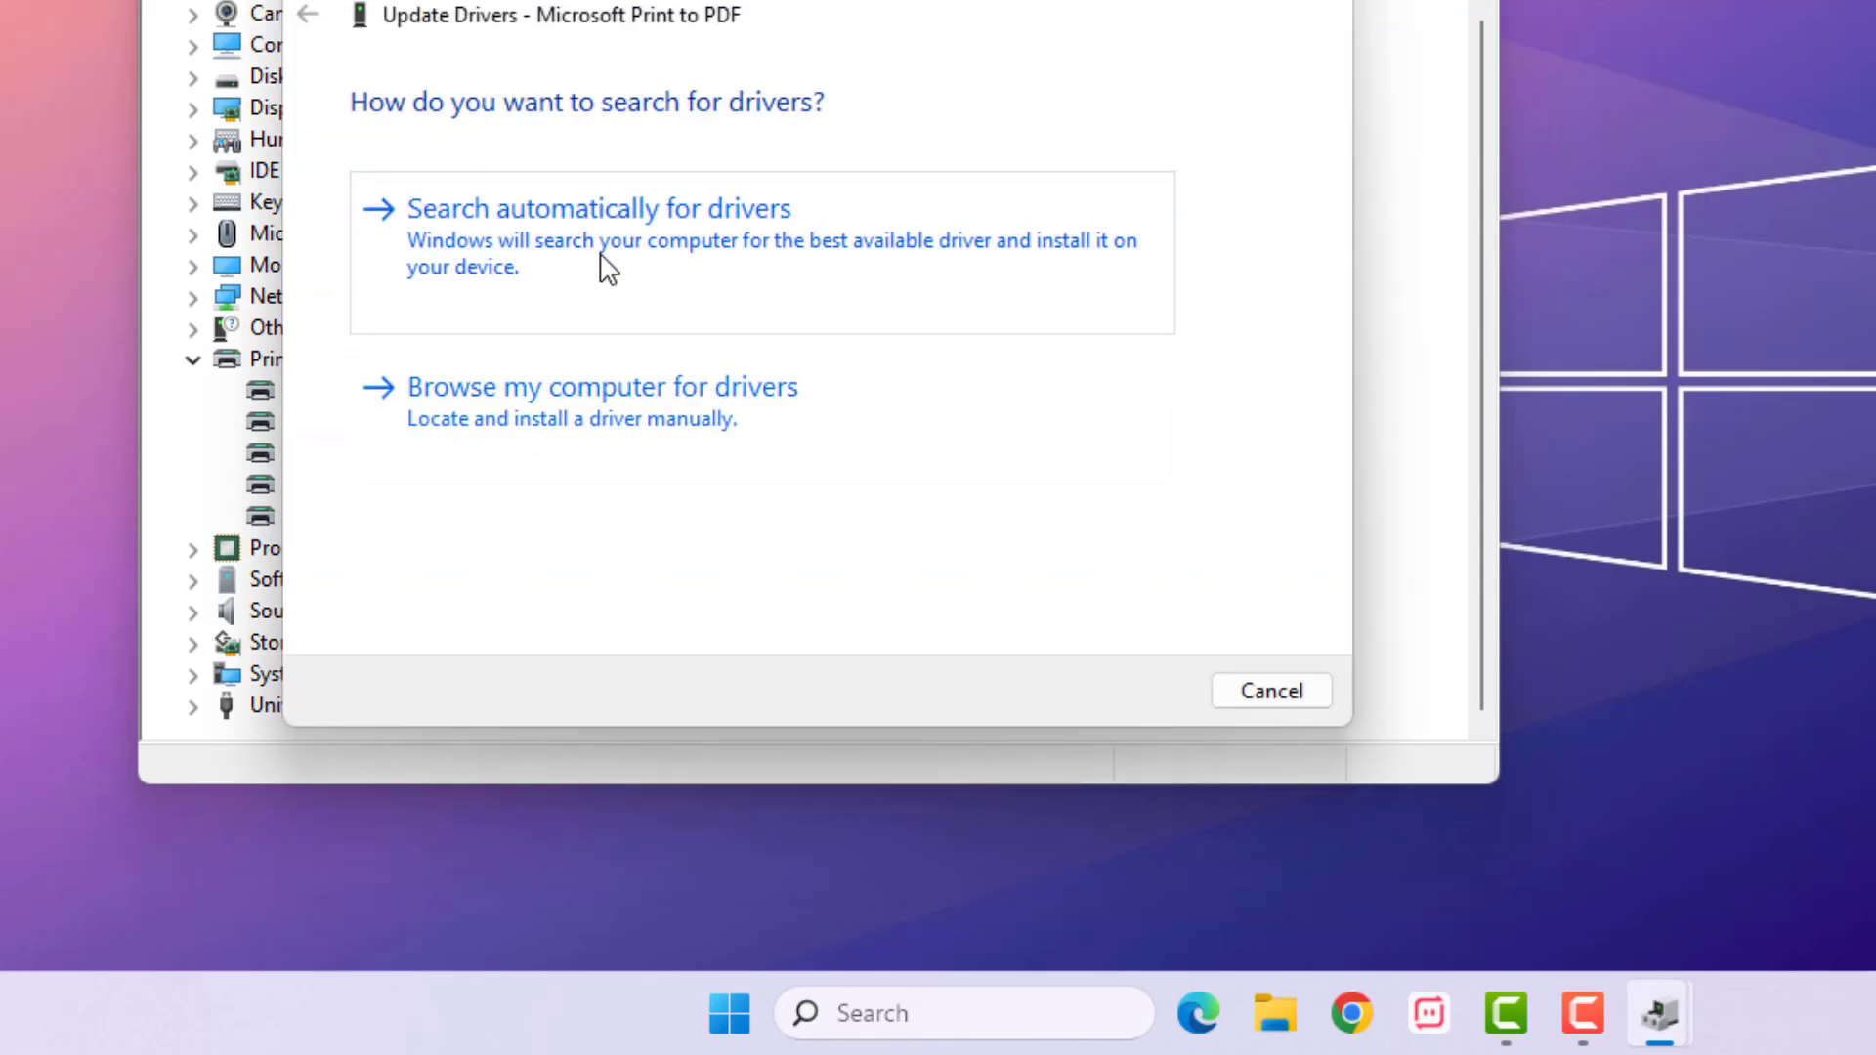
left_click(1270, 692)
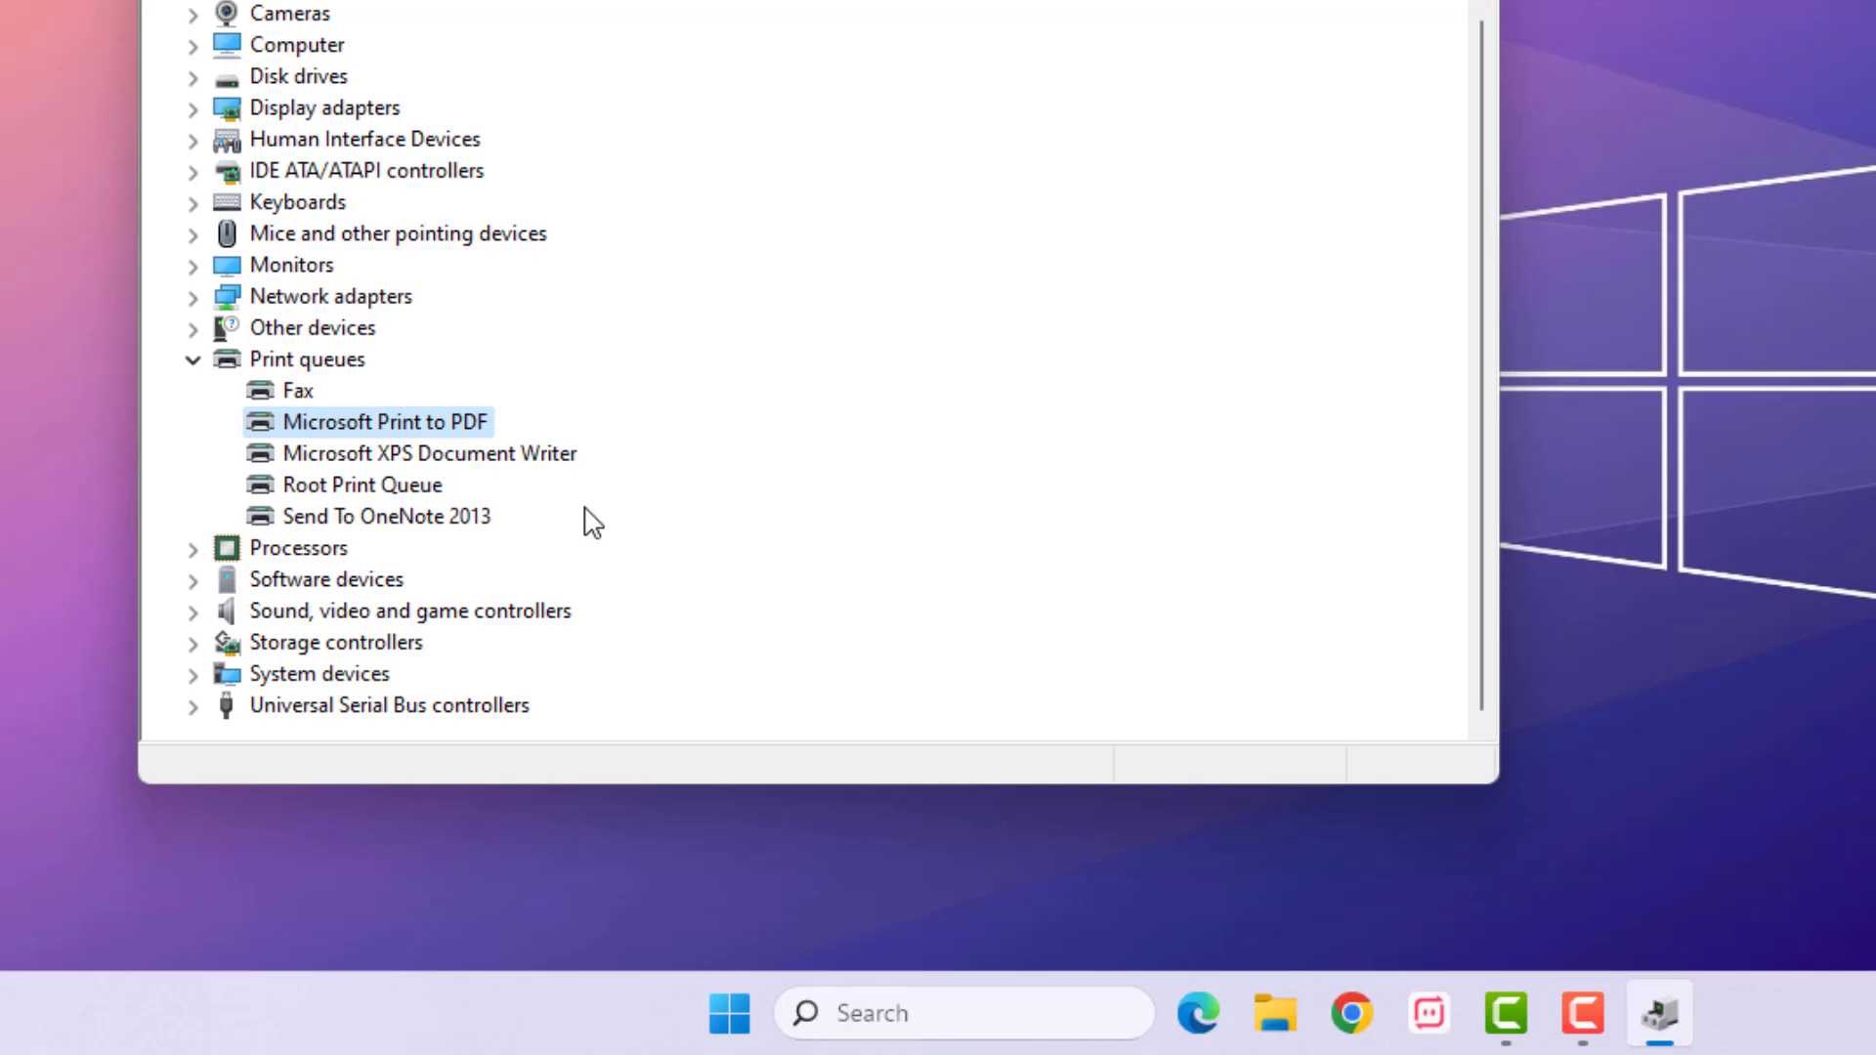
Step: Update the Microsoft Print to PDF driver to Local Print Queue and dismiss the success message
right_click(375, 423)
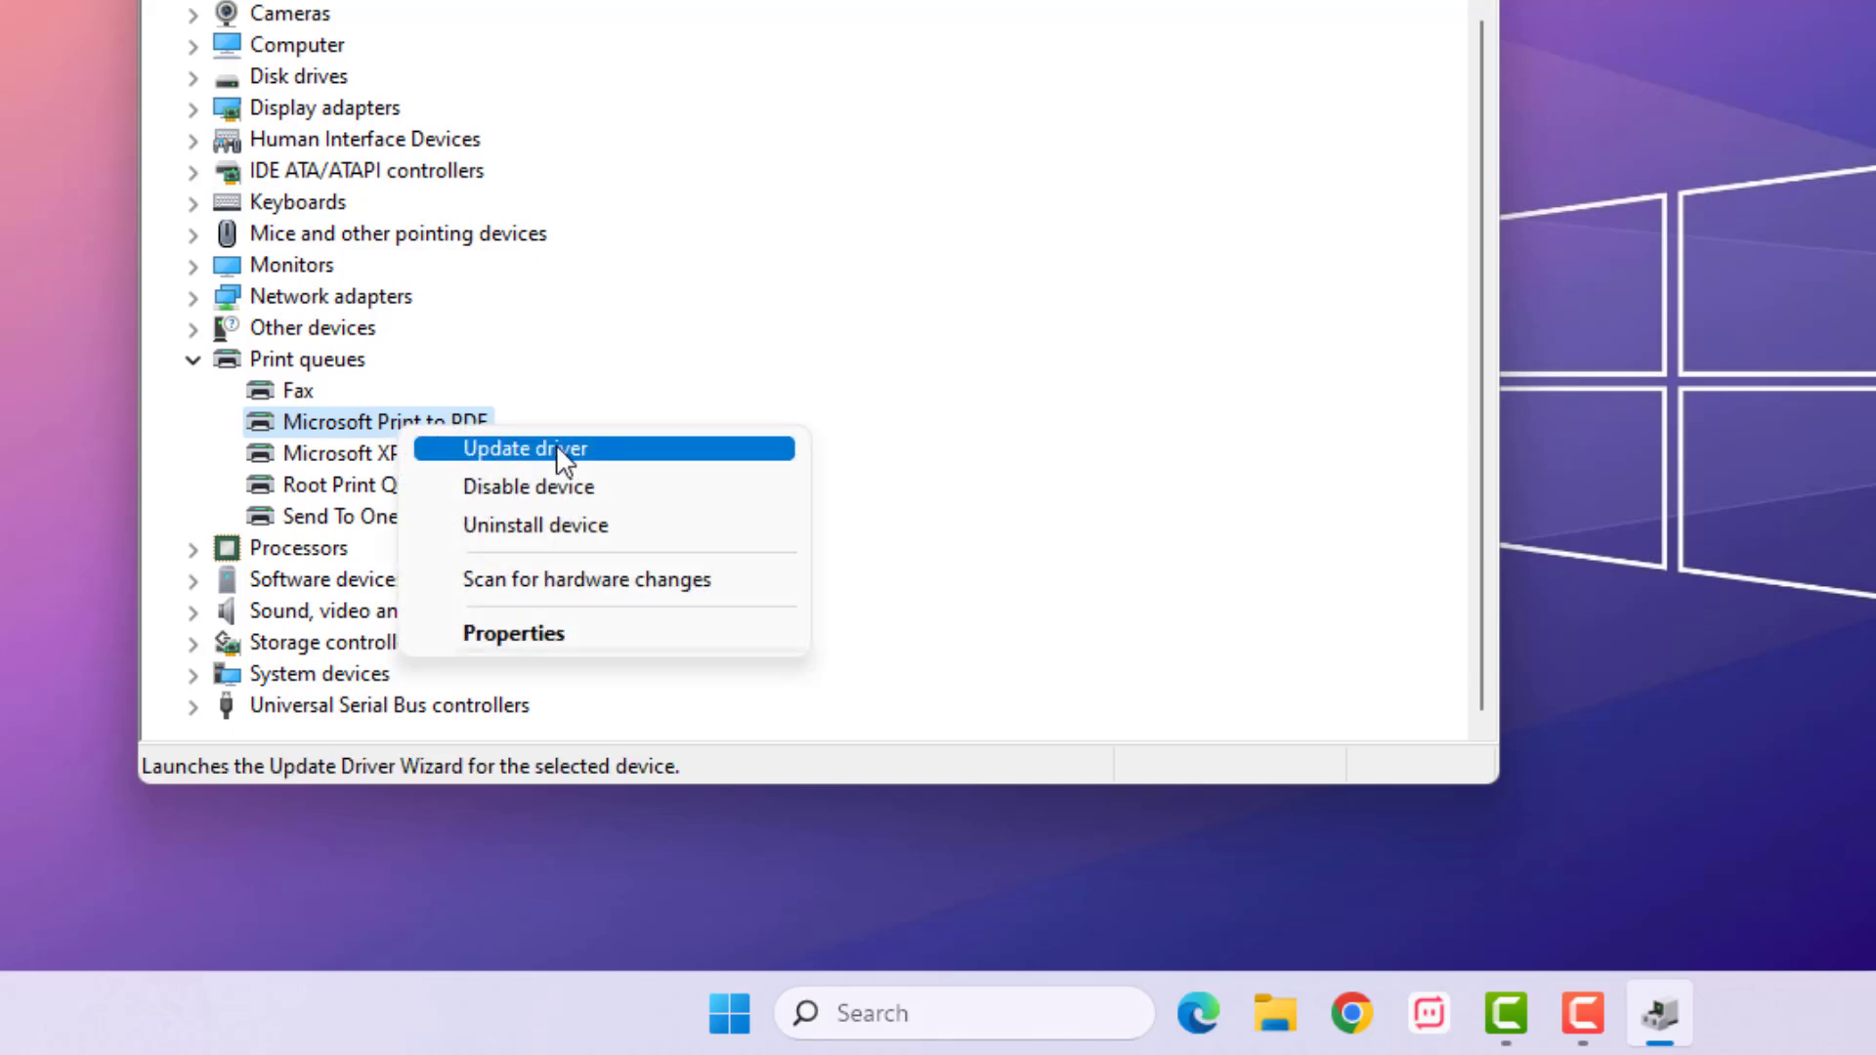
left_click(526, 449)
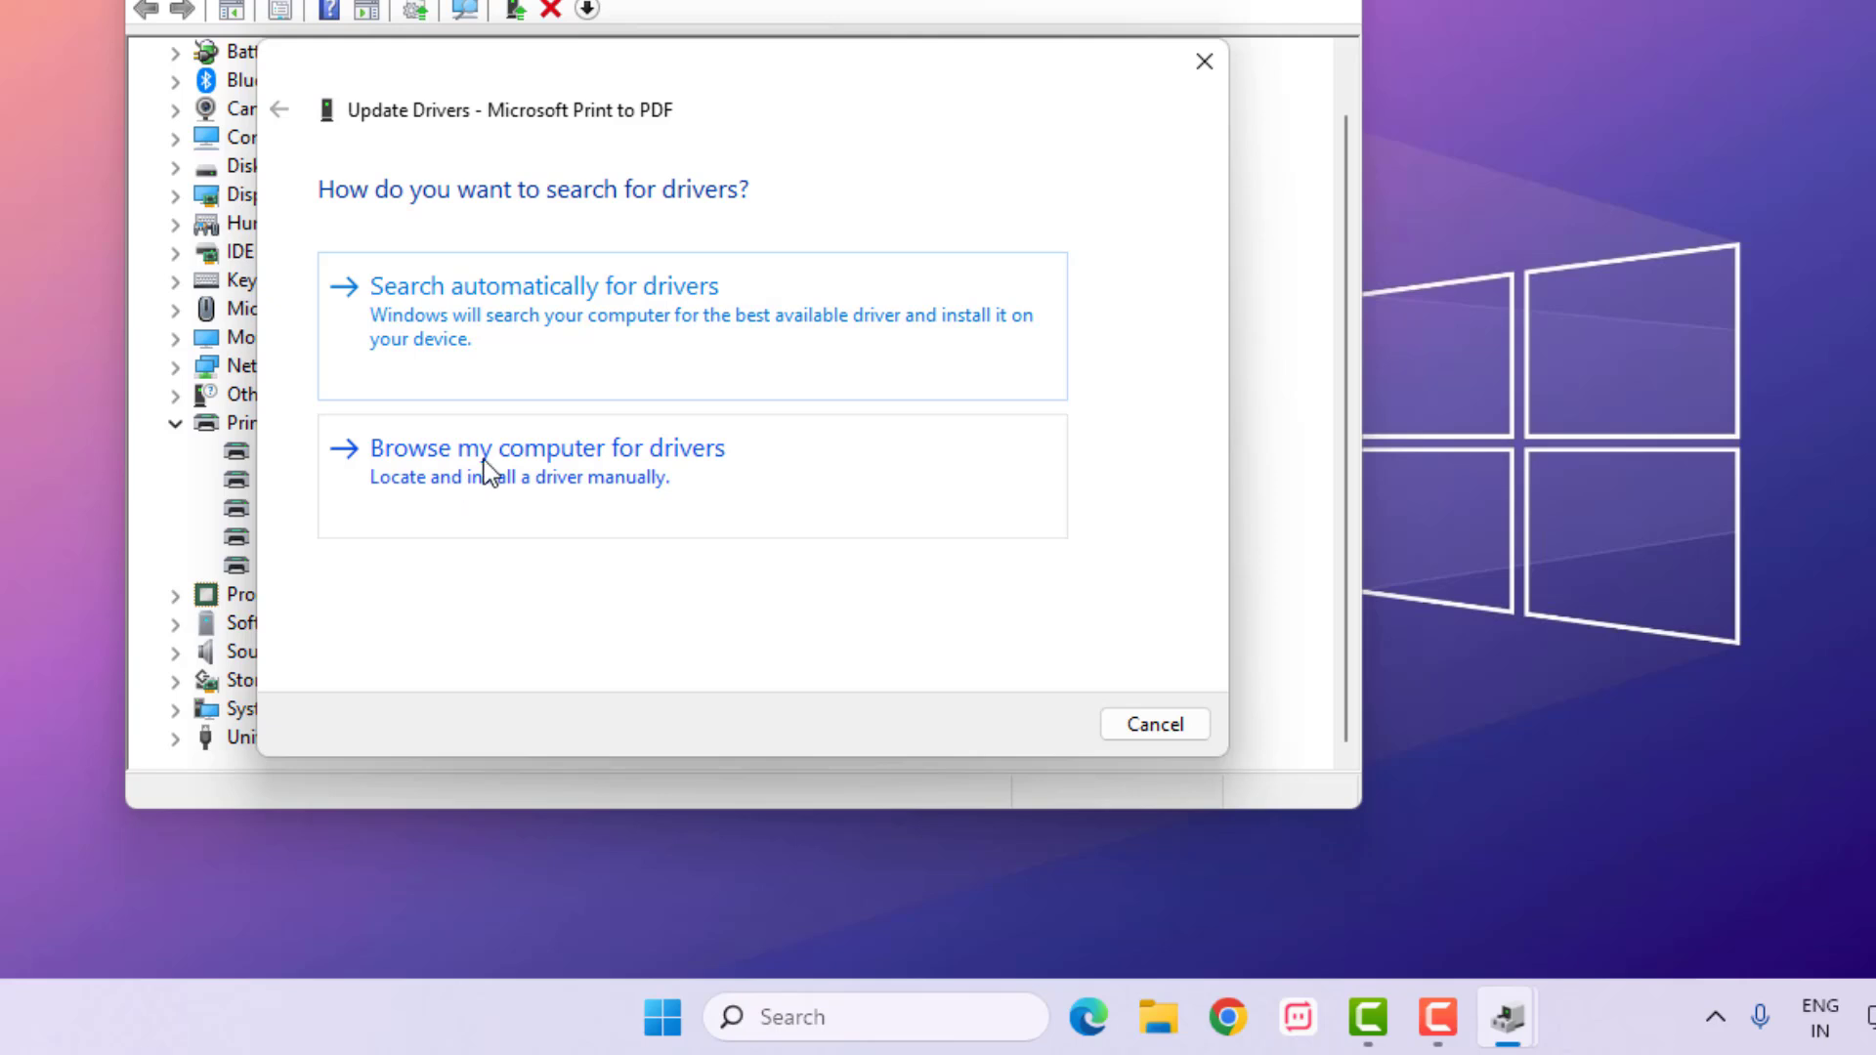
left_click(546, 448)
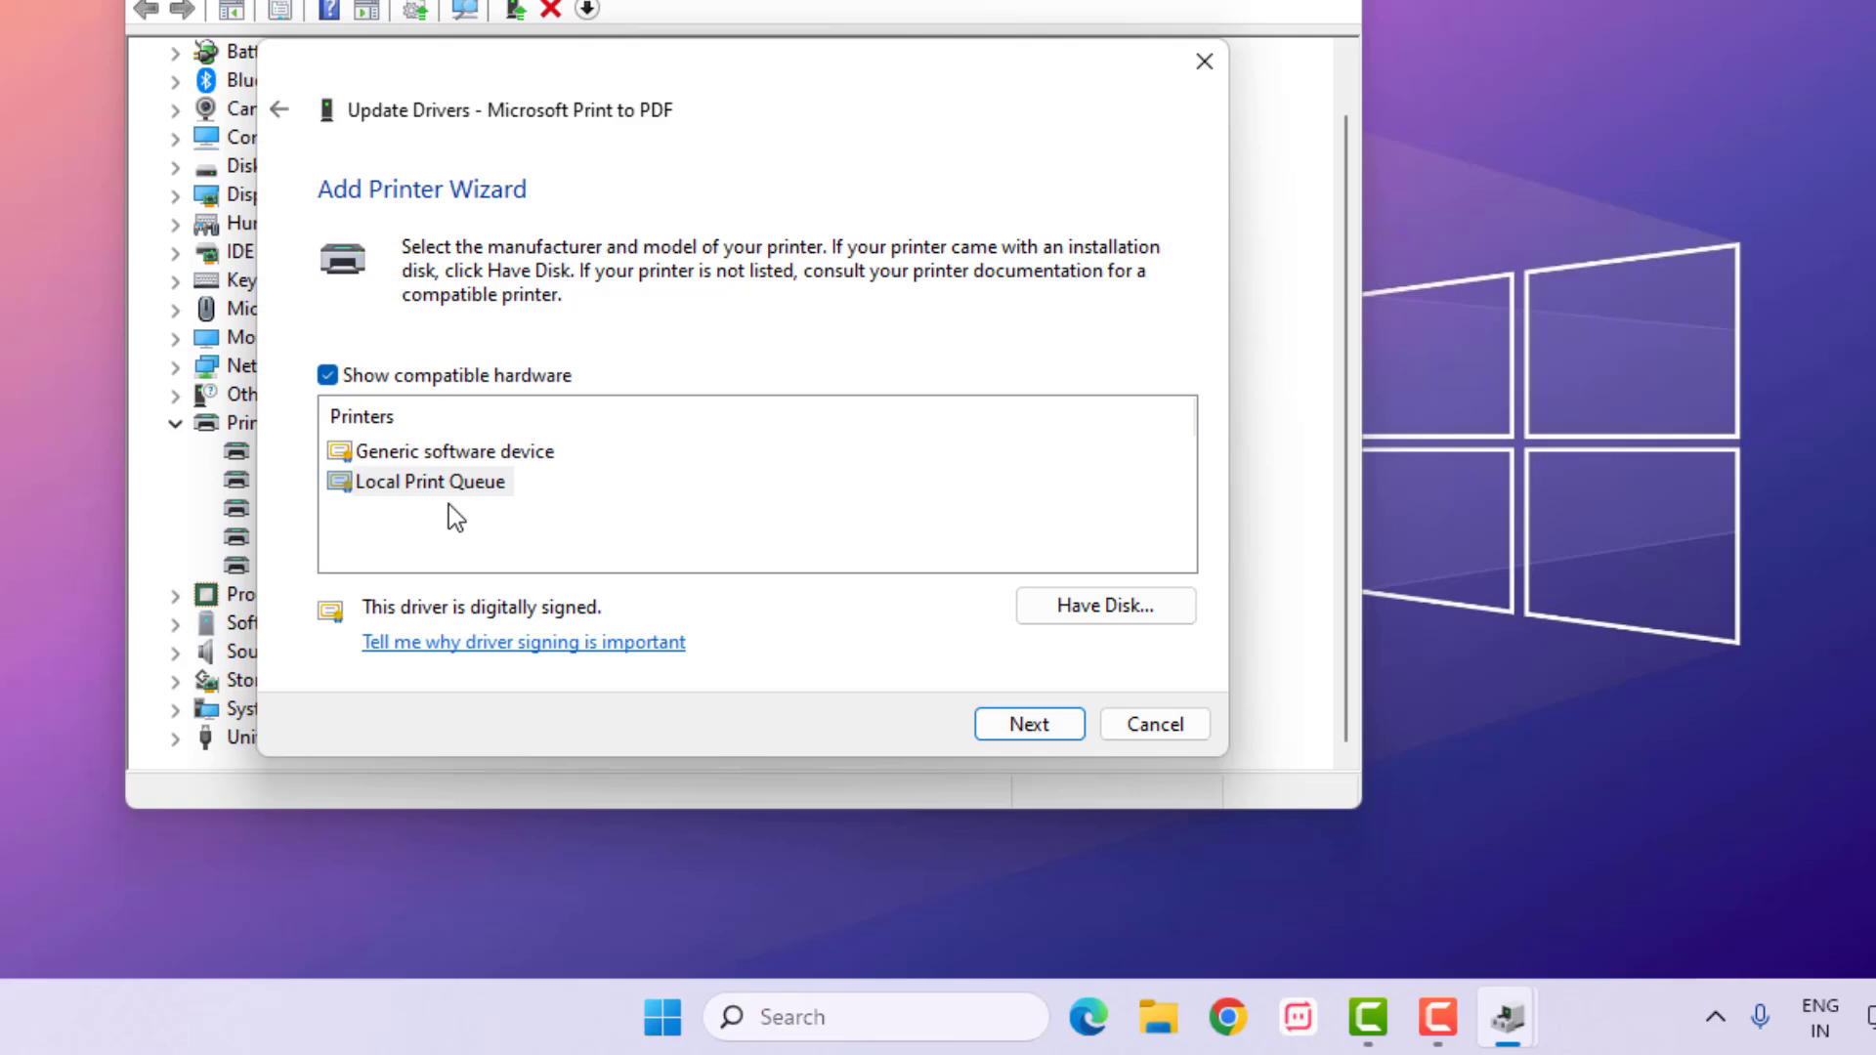
left_click(1028, 723)
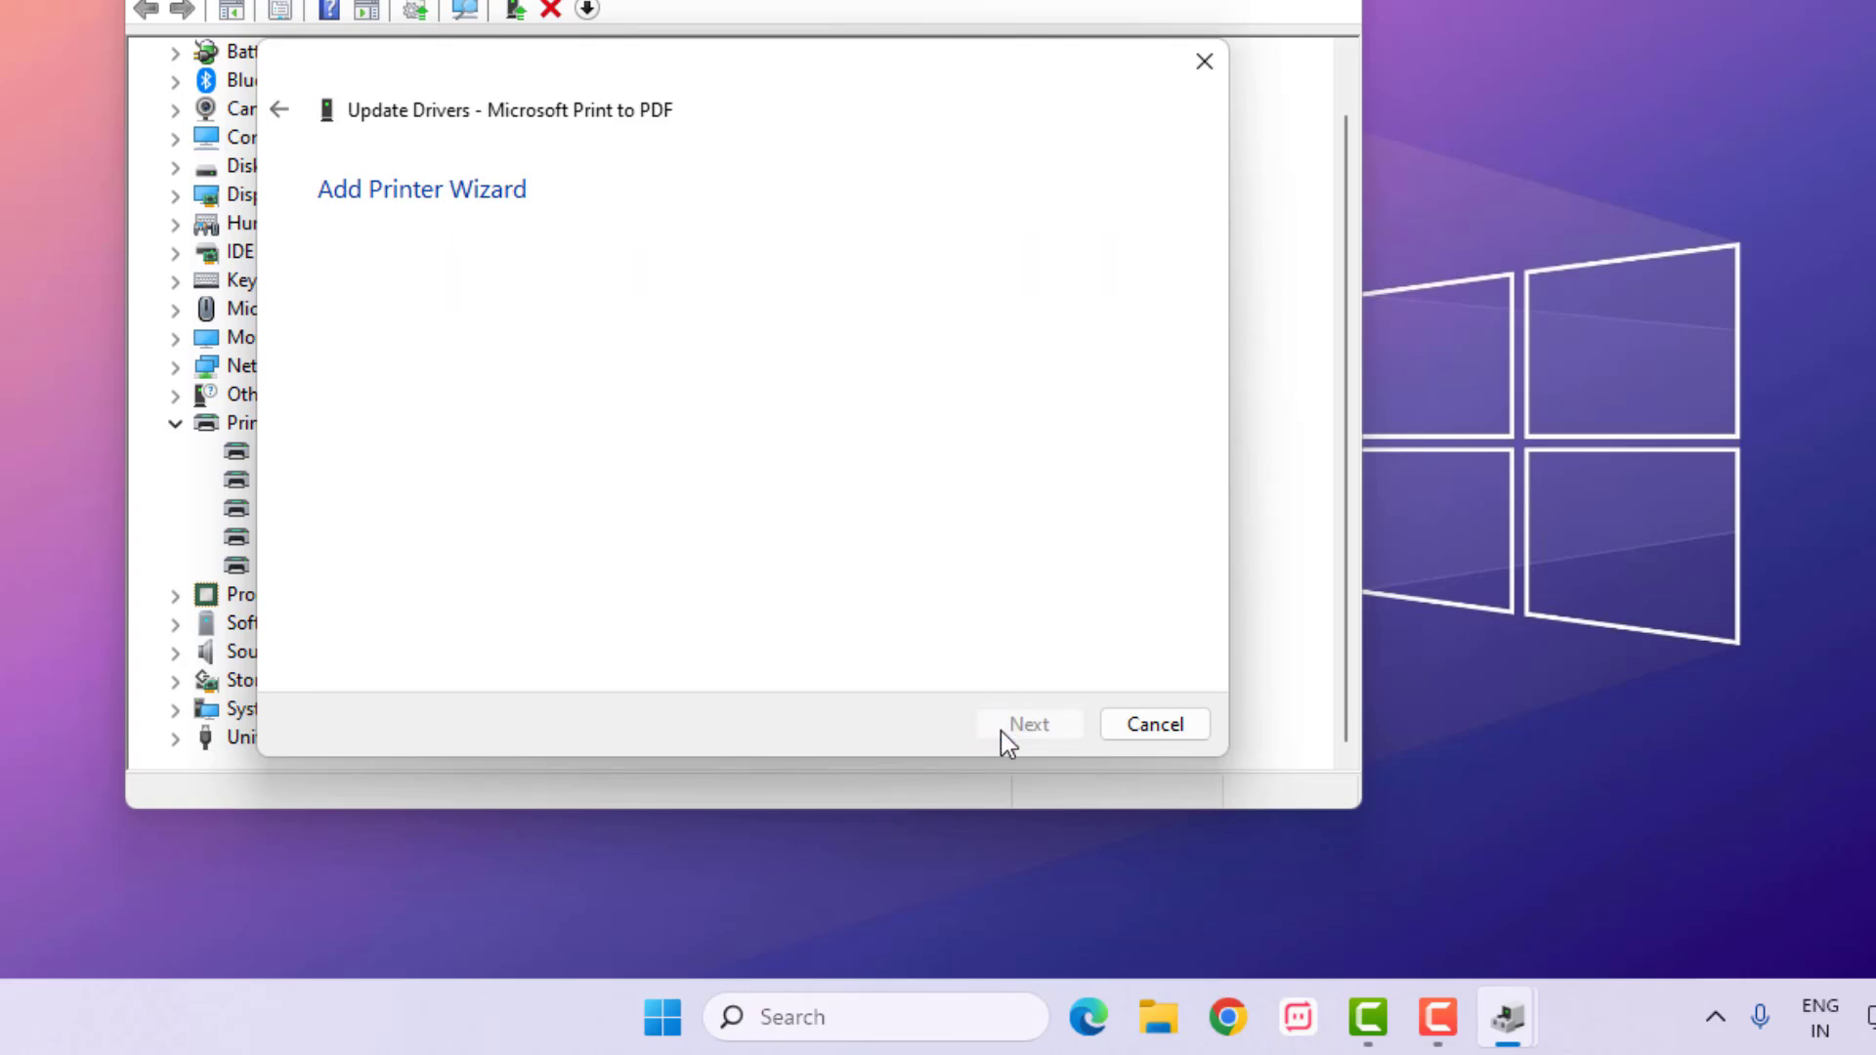
left_click(1028, 723)
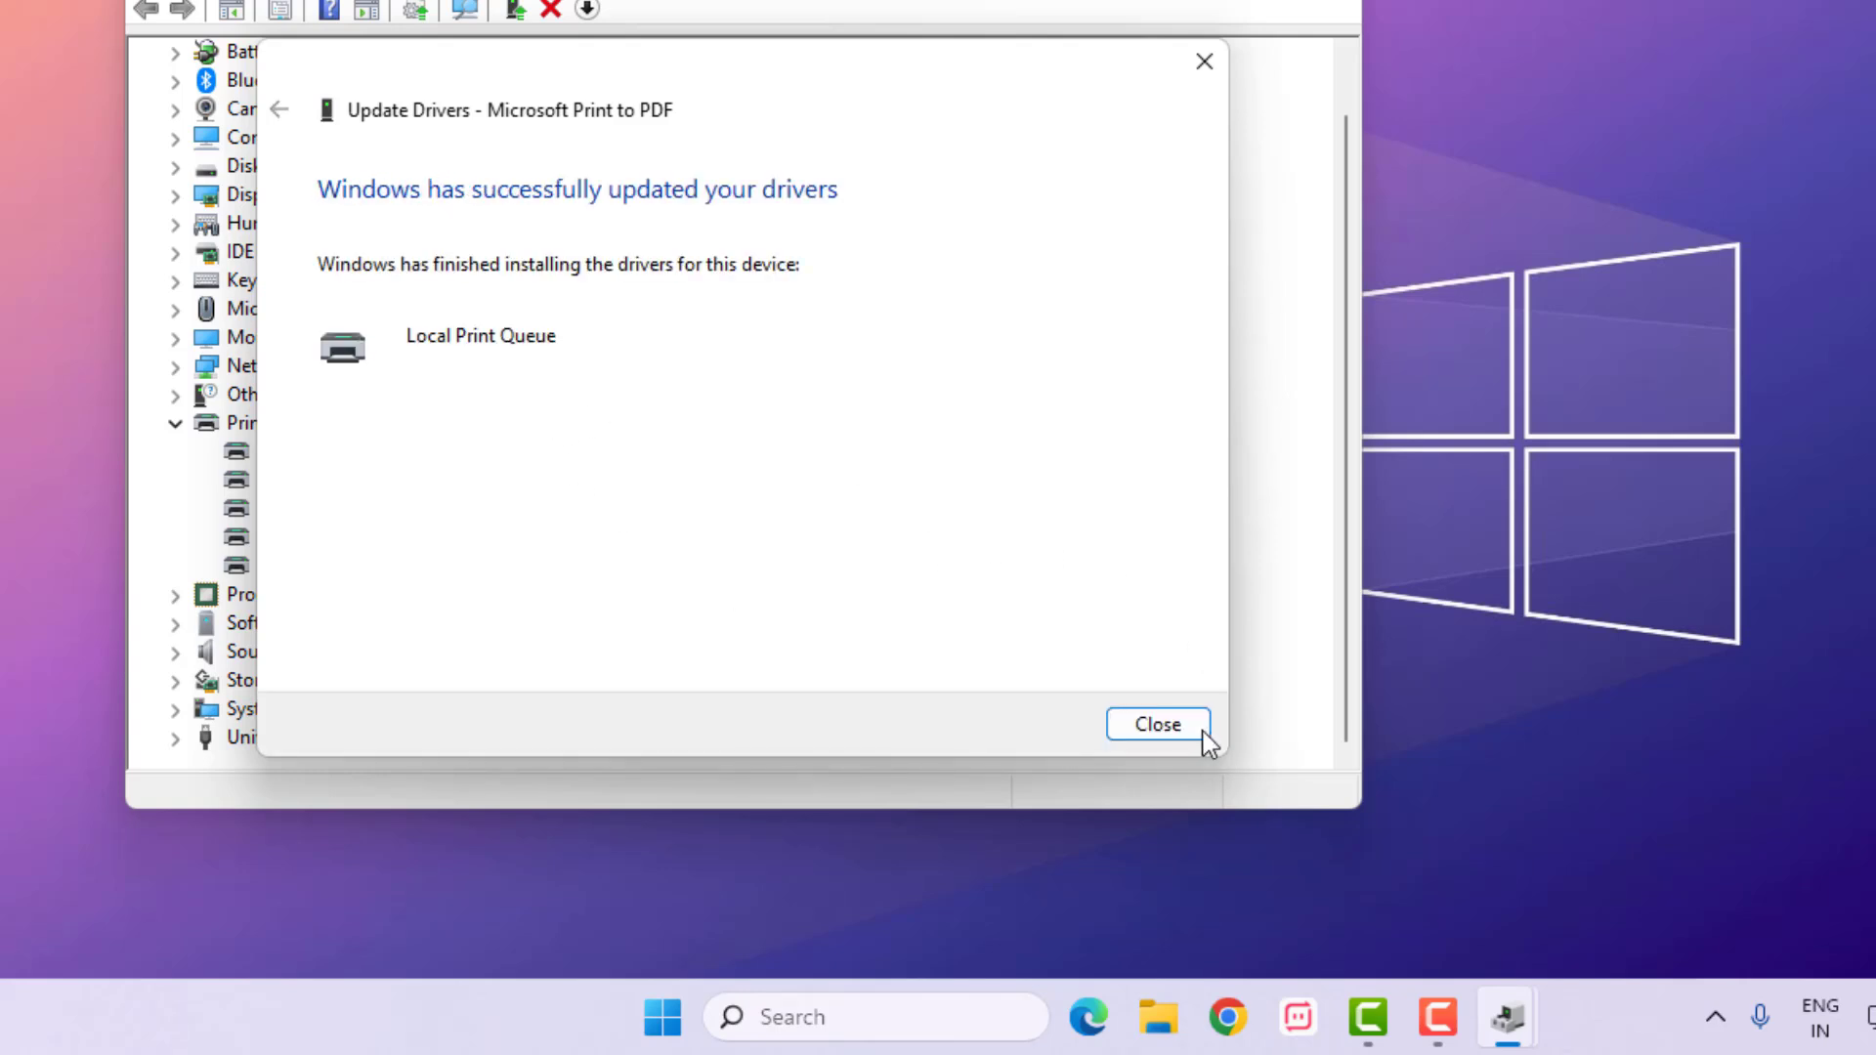
left_click(1157, 723)
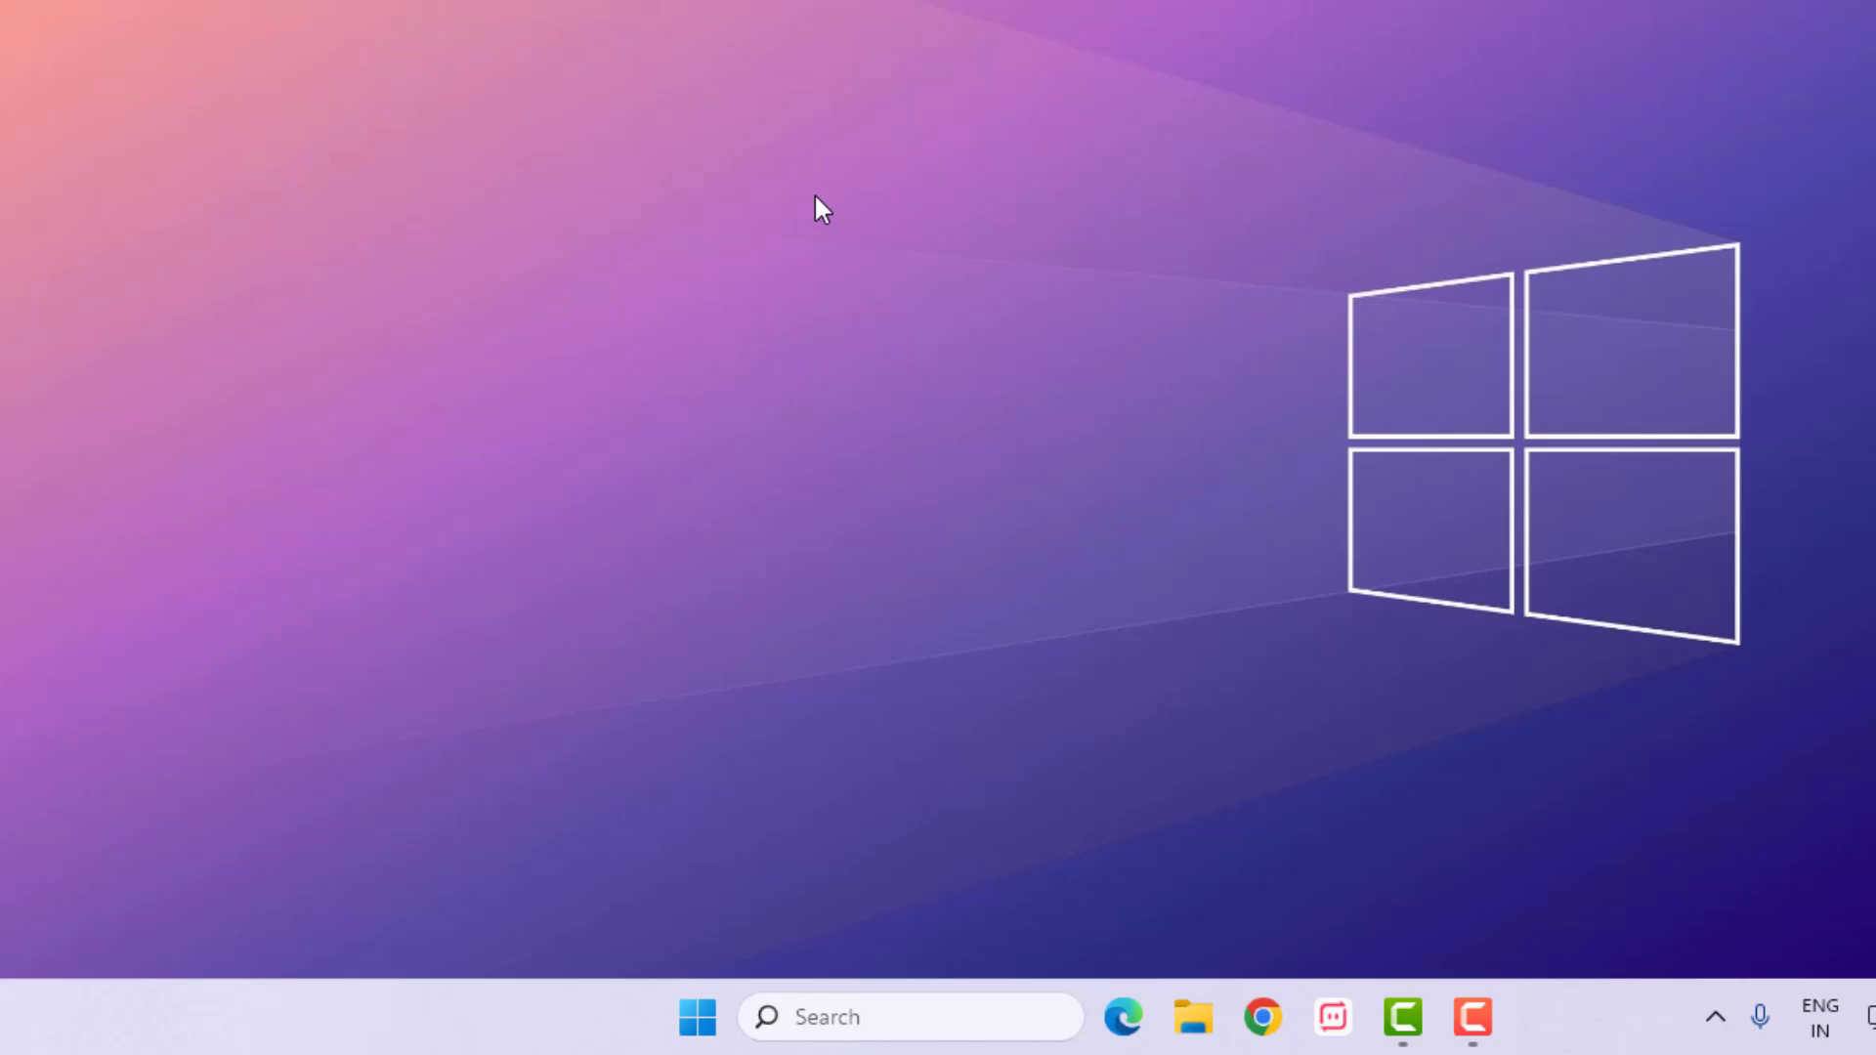
mouse_move(811, 227)
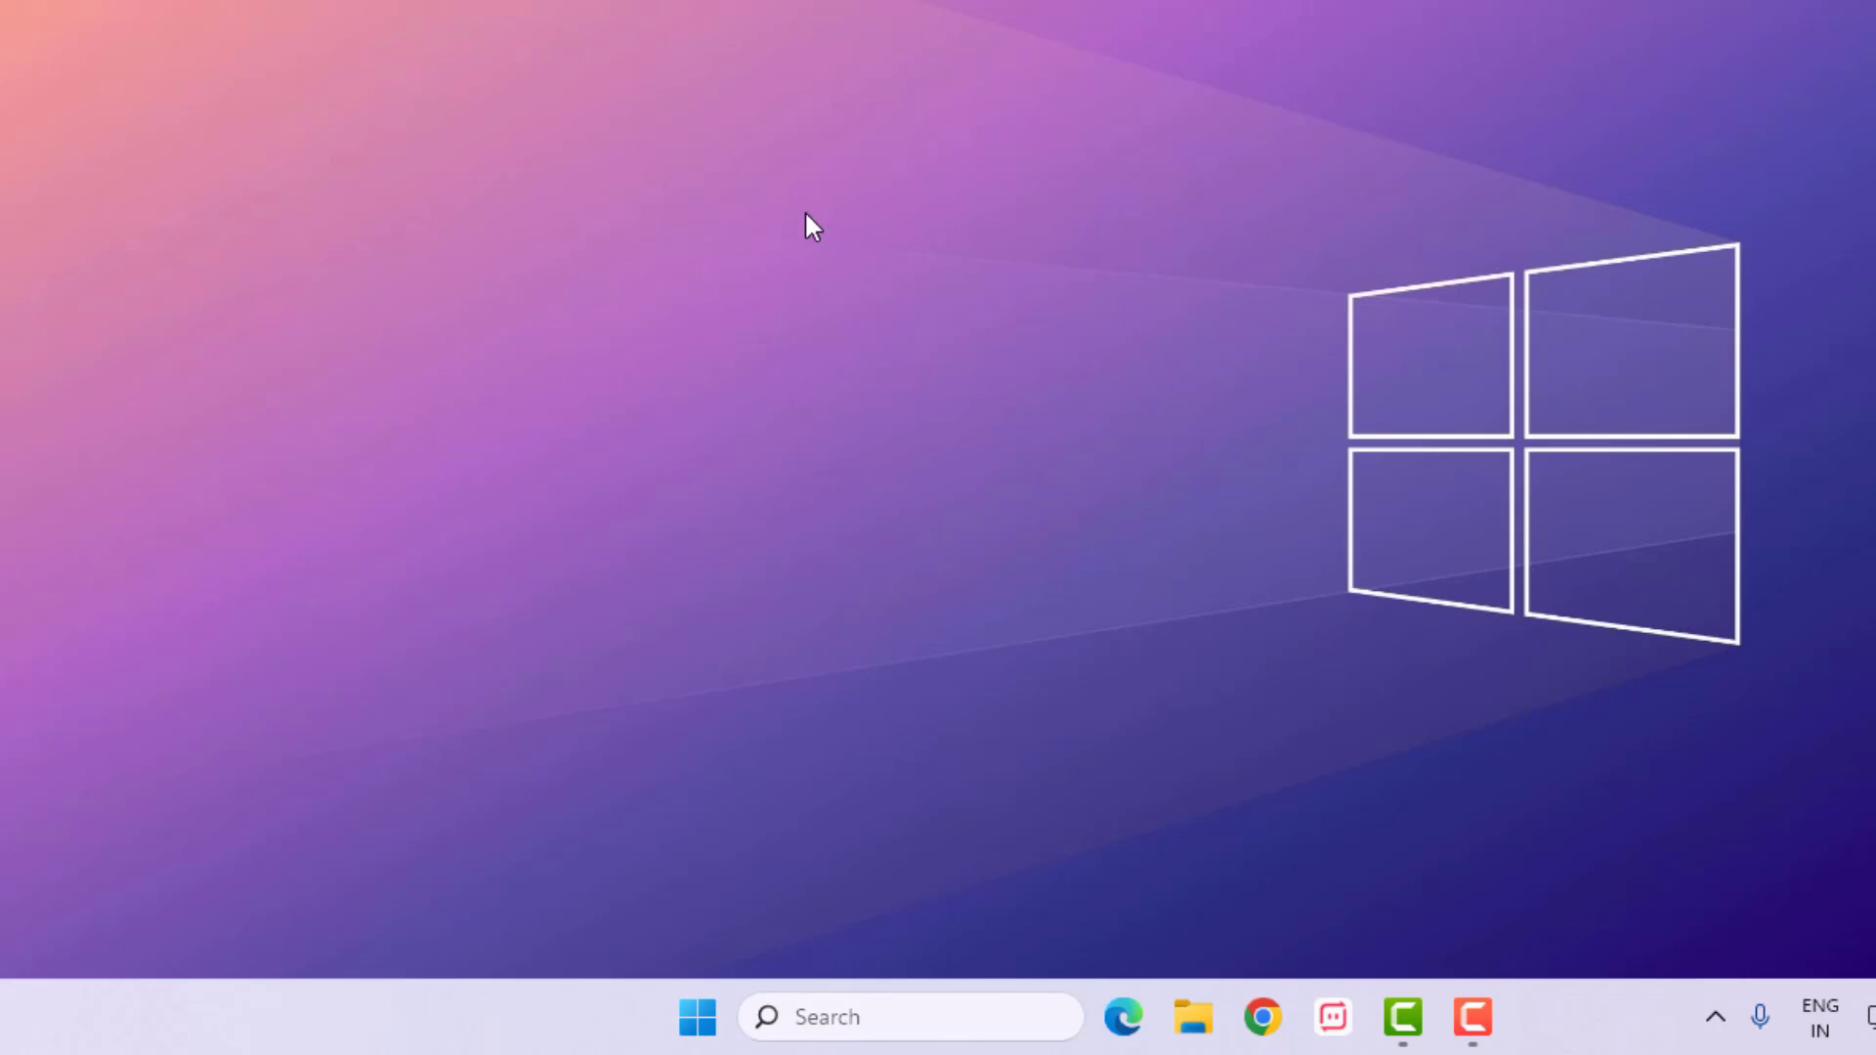